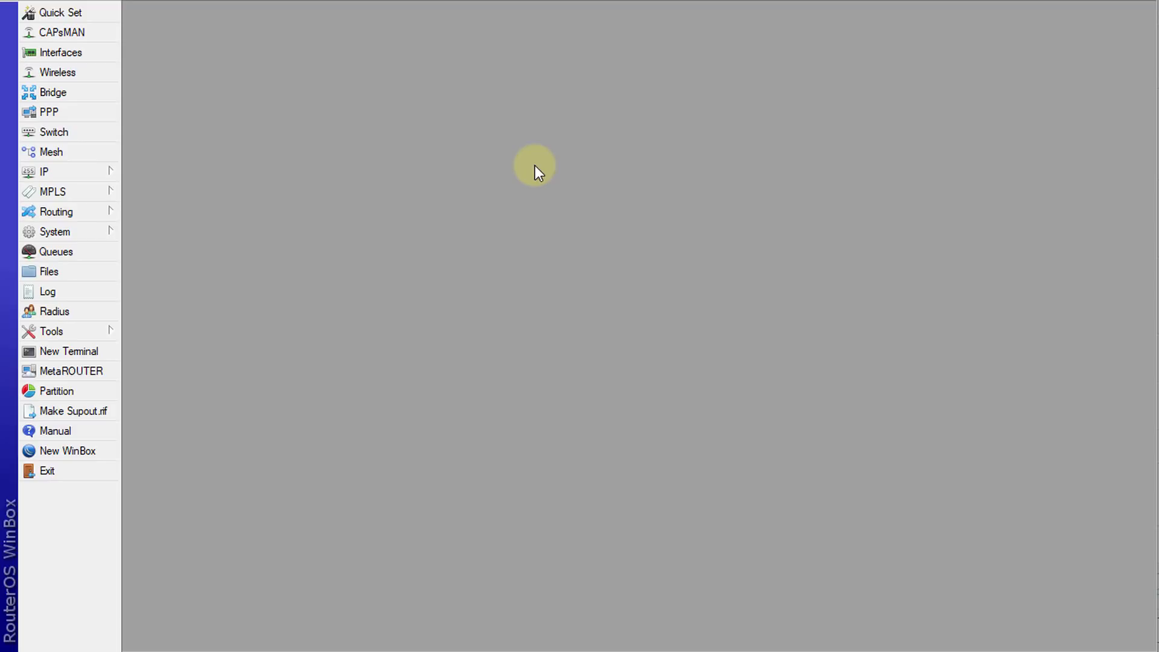
Show the DHCP Server leases, listing clients at 192.168.88.253 and 192.168.88.254
click(45, 172)
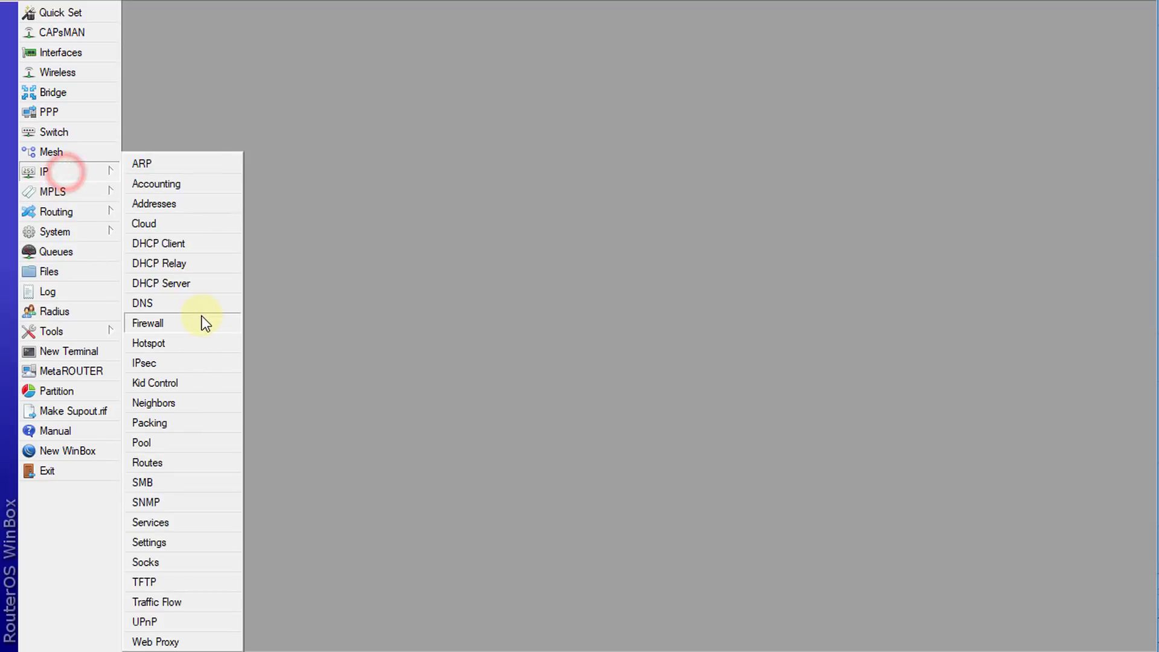
mouse_move(207, 288)
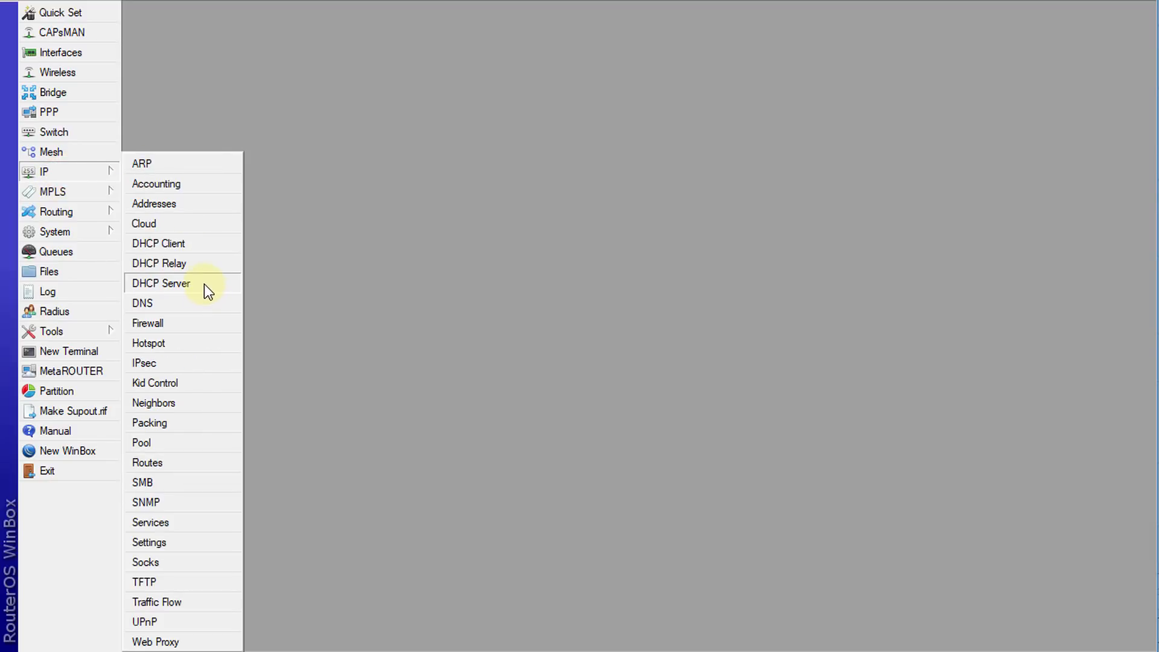
click(161, 283)
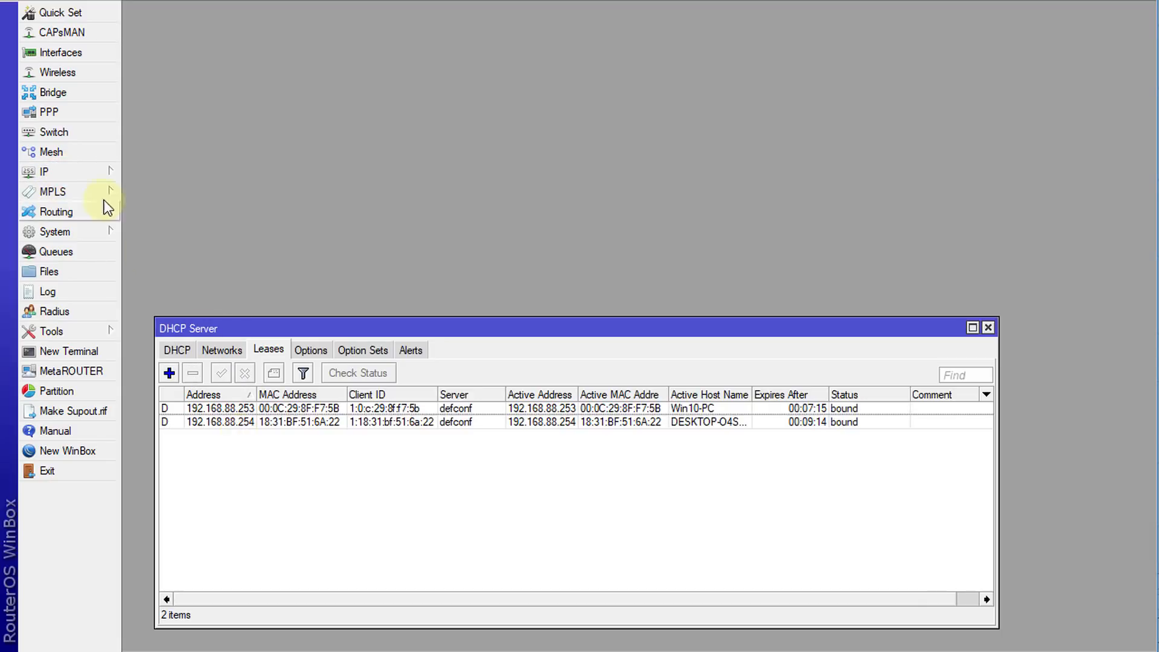
click(46, 172)
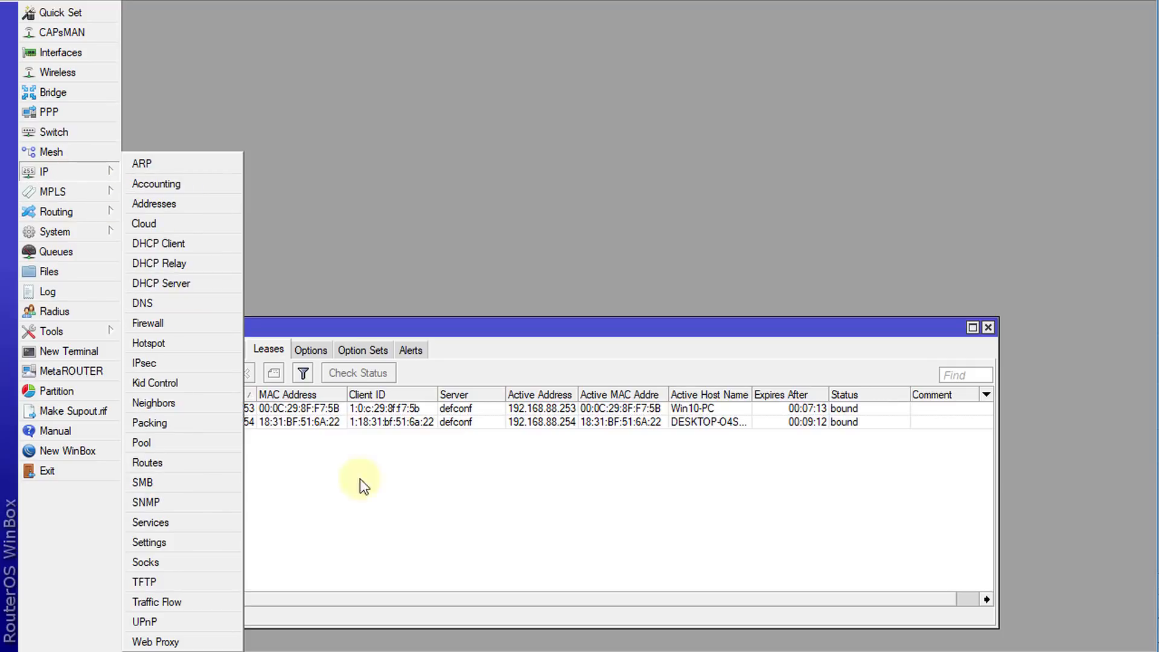
click(160, 283)
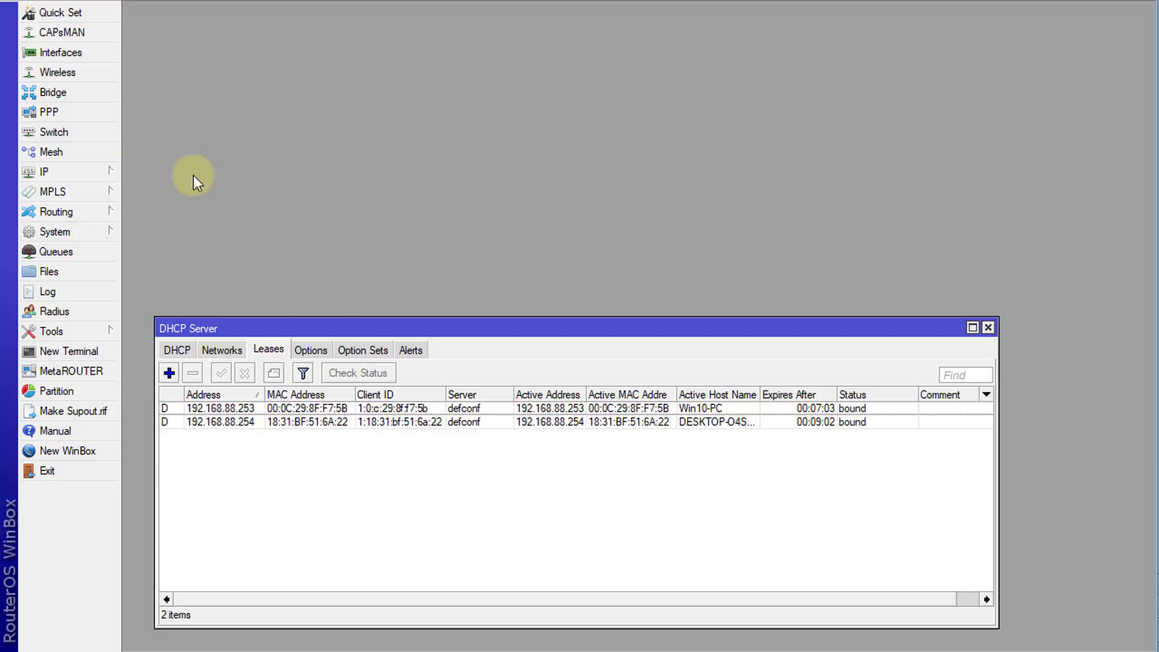
Show the nine default firewall filter rules and select the 192.168.88.253 lease
click(46, 171)
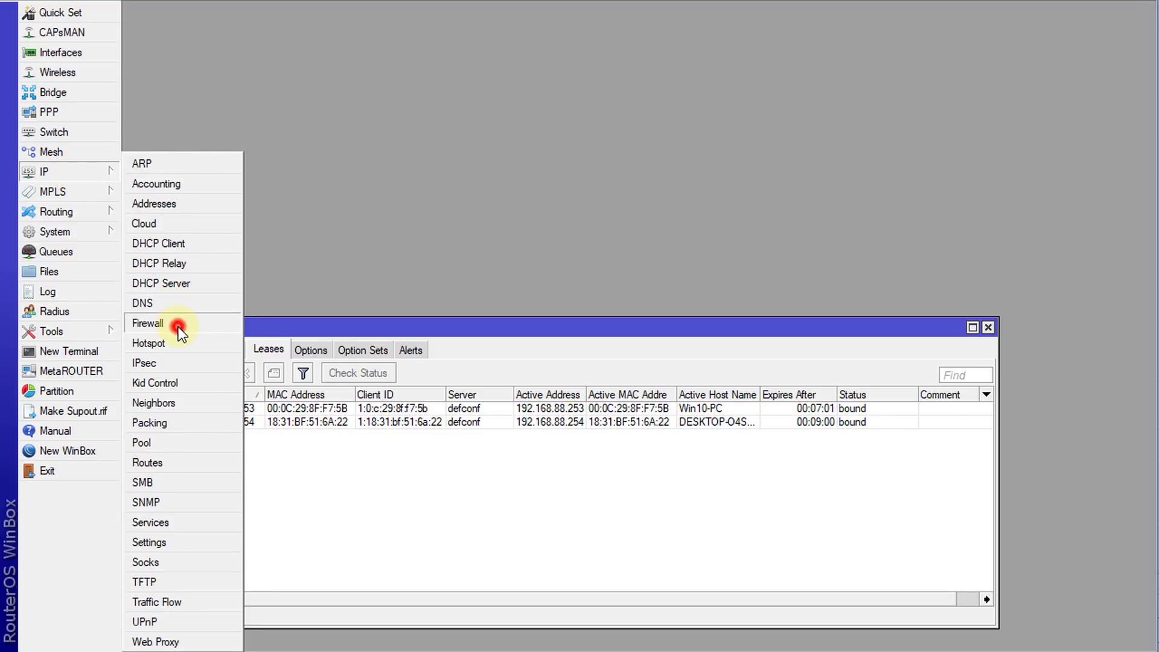
click(148, 323)
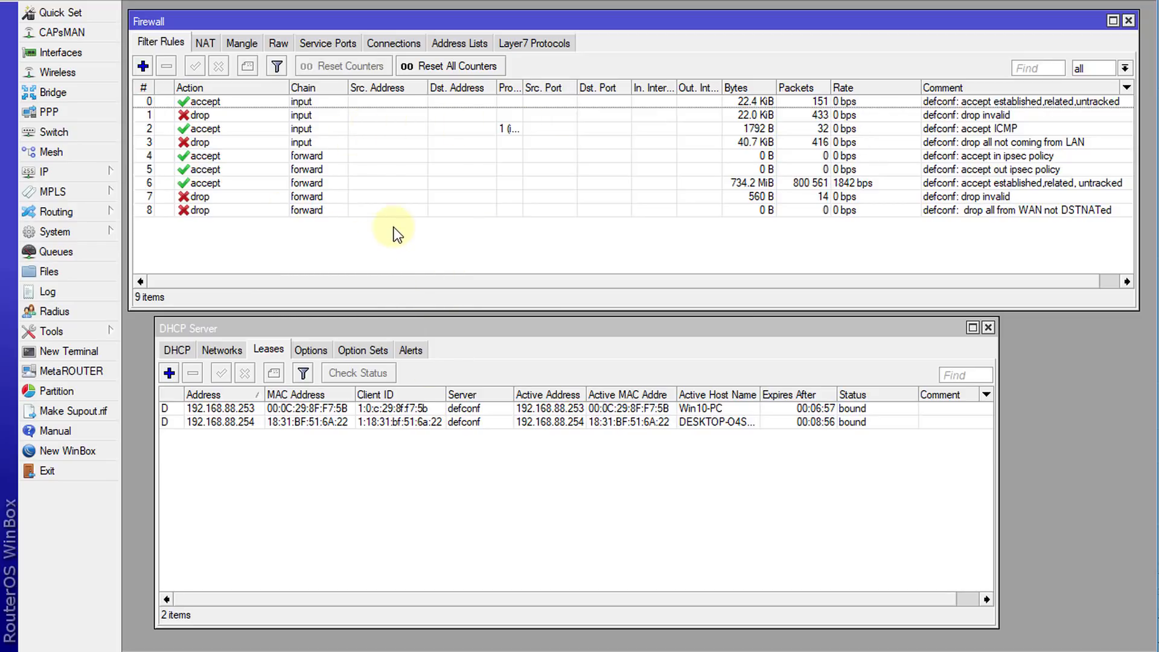
mouse_move(260, 420)
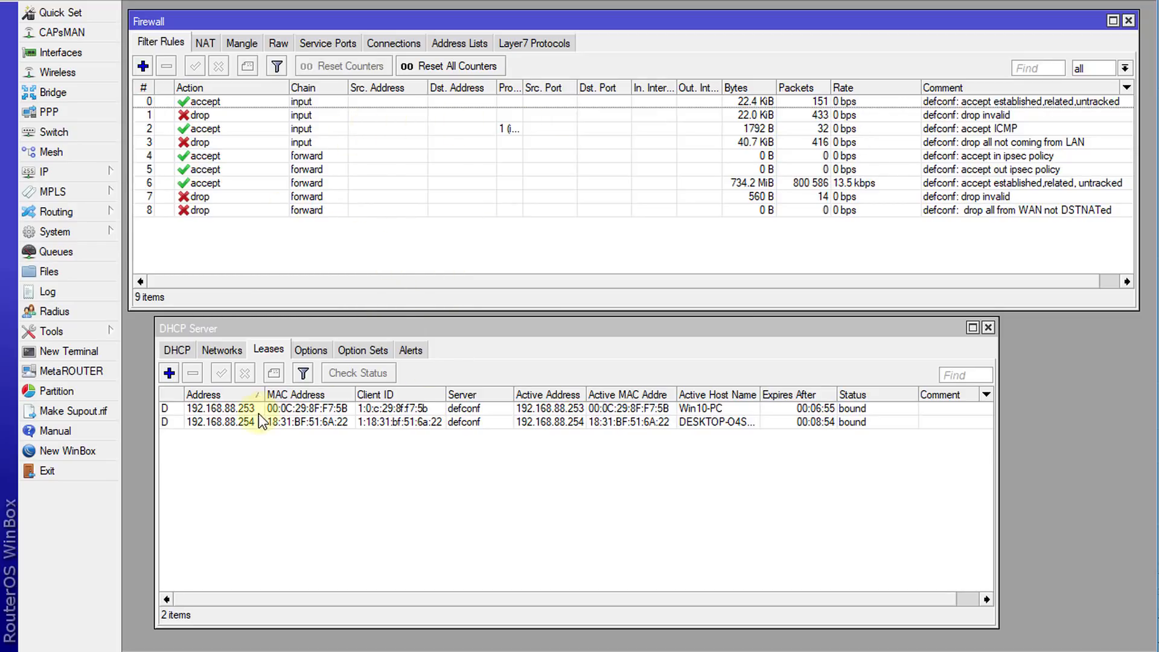
mouse_move(266, 445)
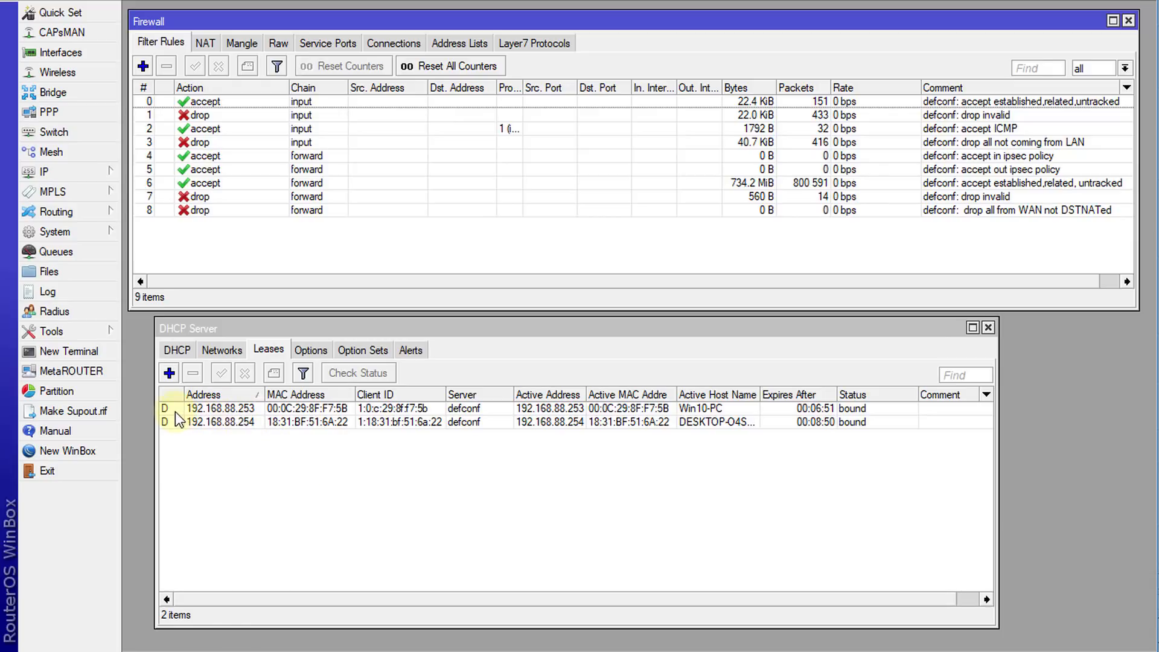
click(218, 408)
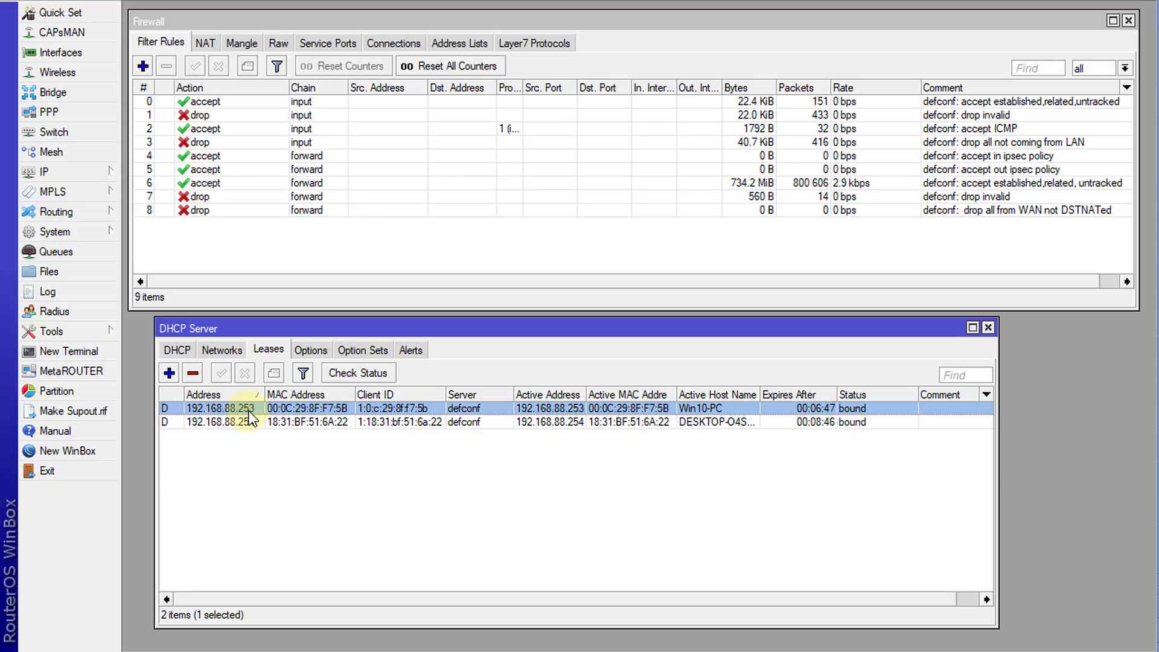
mouse_move(406, 418)
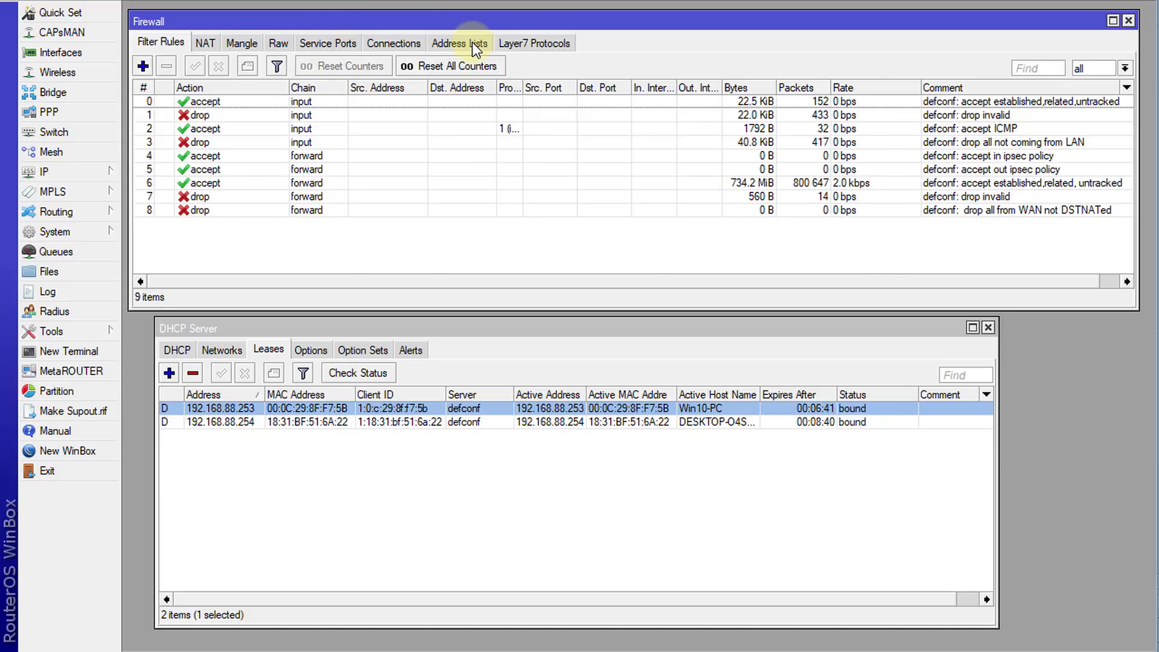
Add a firewall address list entry named 'Block Users' for 192.168.88.253
click(459, 42)
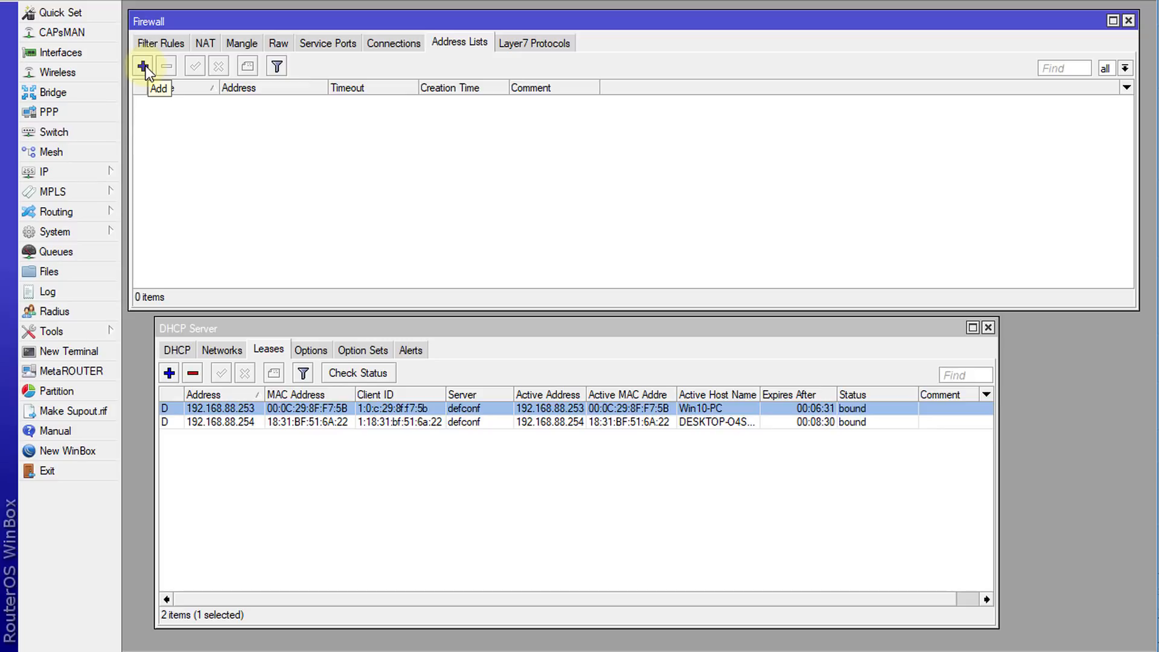
click(144, 65)
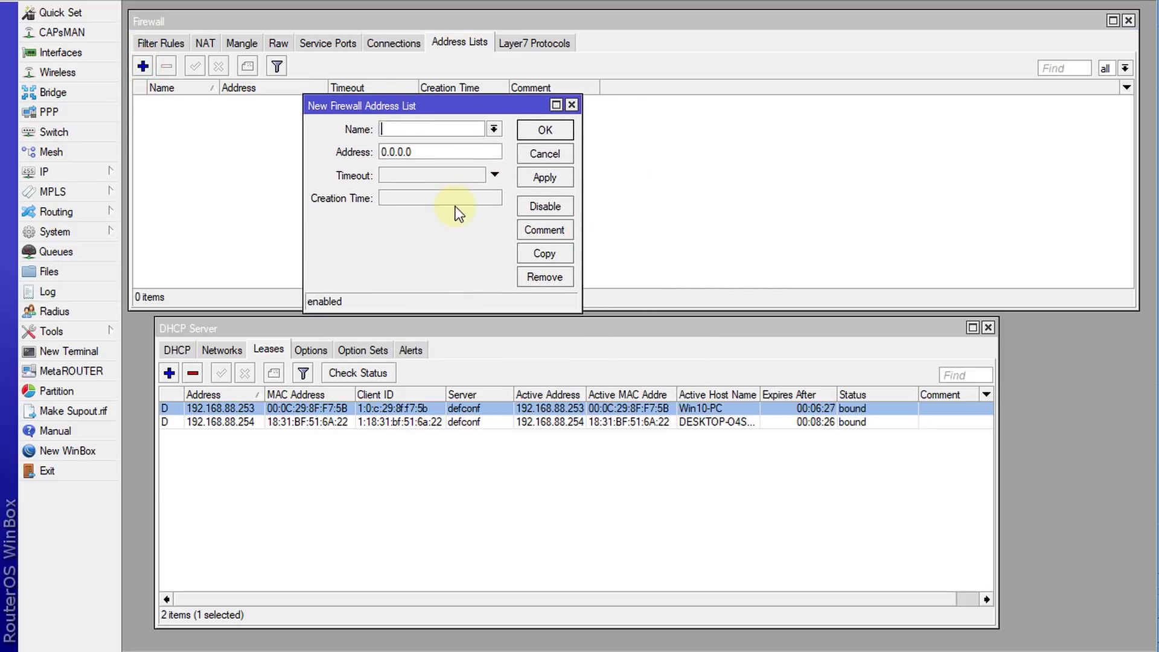
text(B)
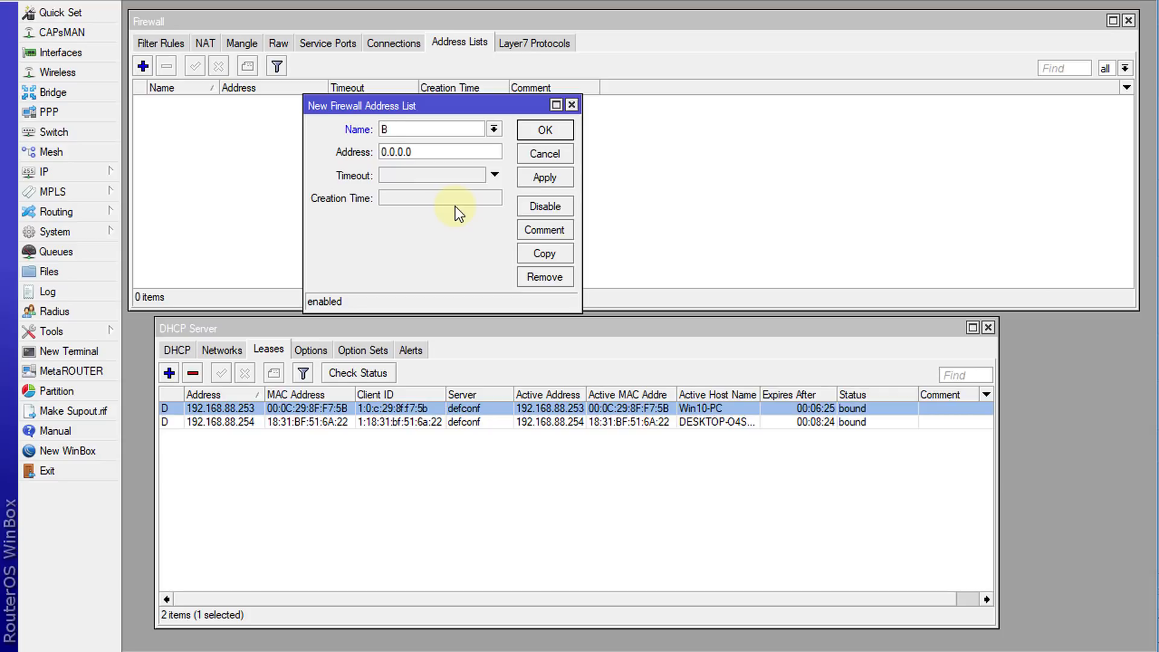
text(lock Users)
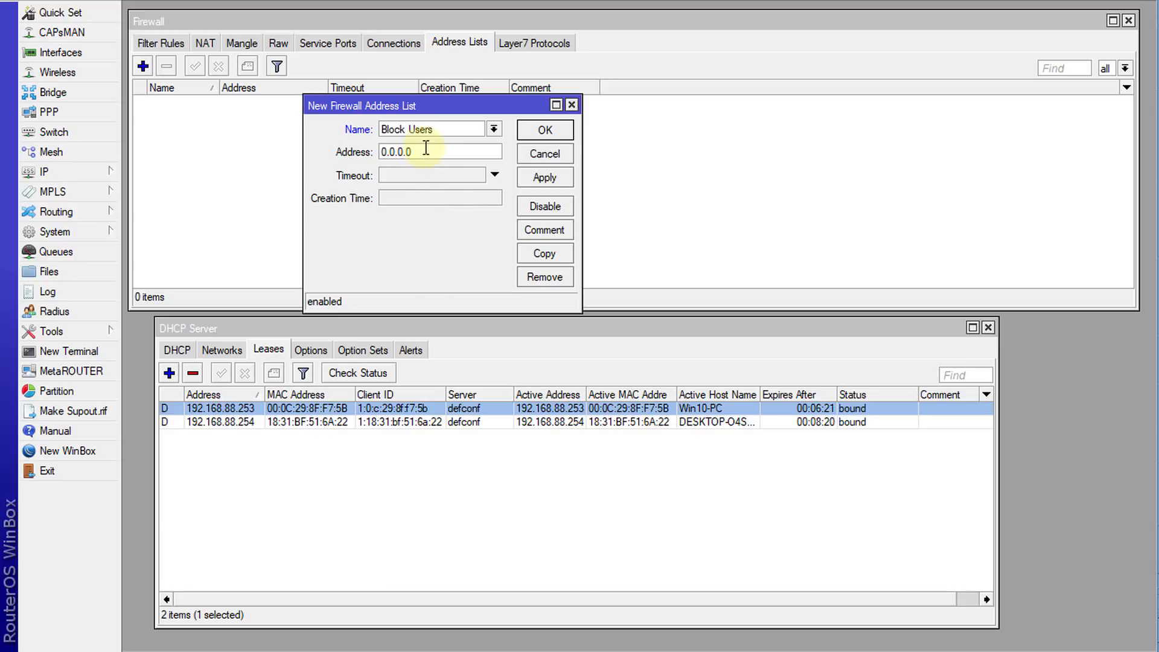
text(192.168.)
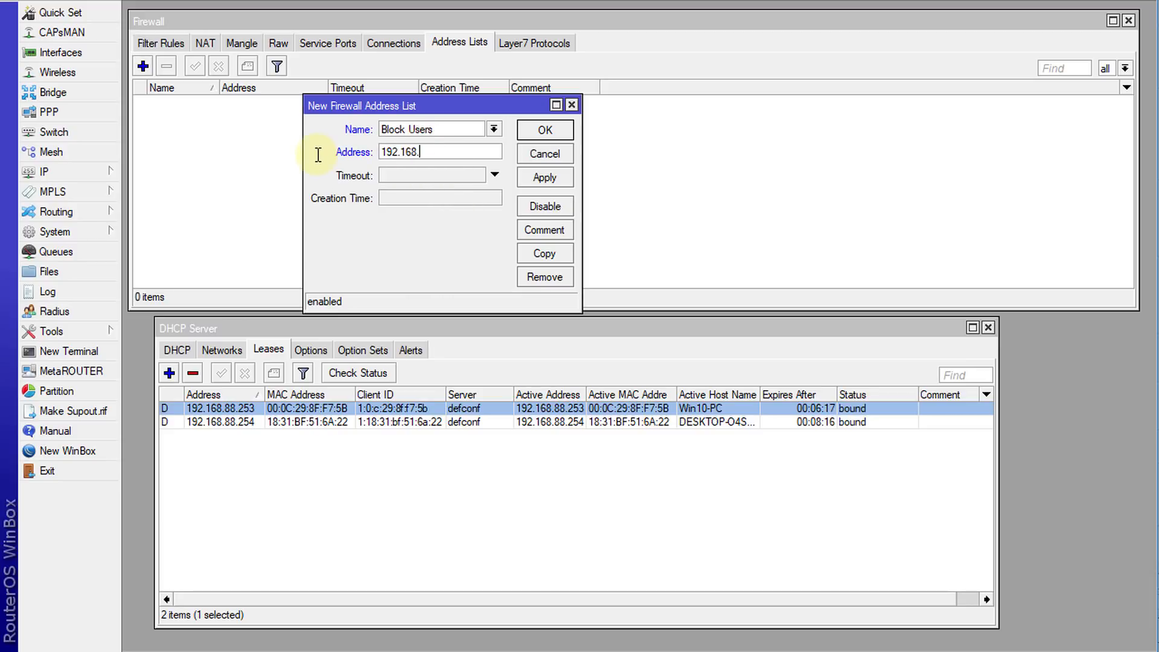
text(88.253)
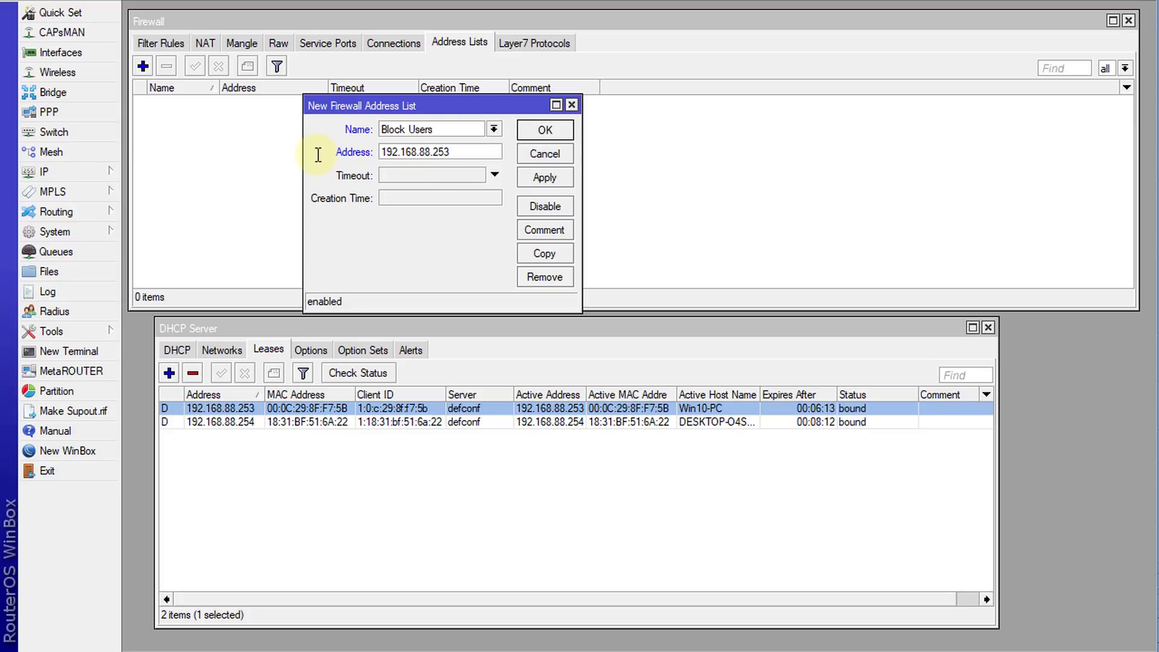
click(544, 130)
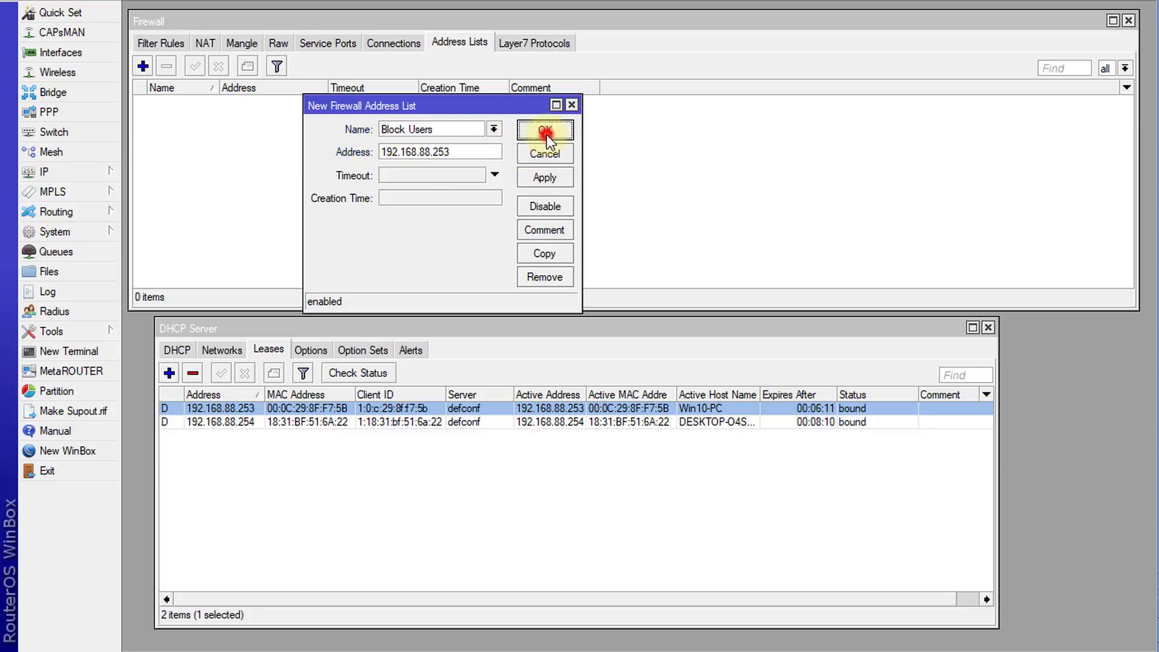
click(545, 131)
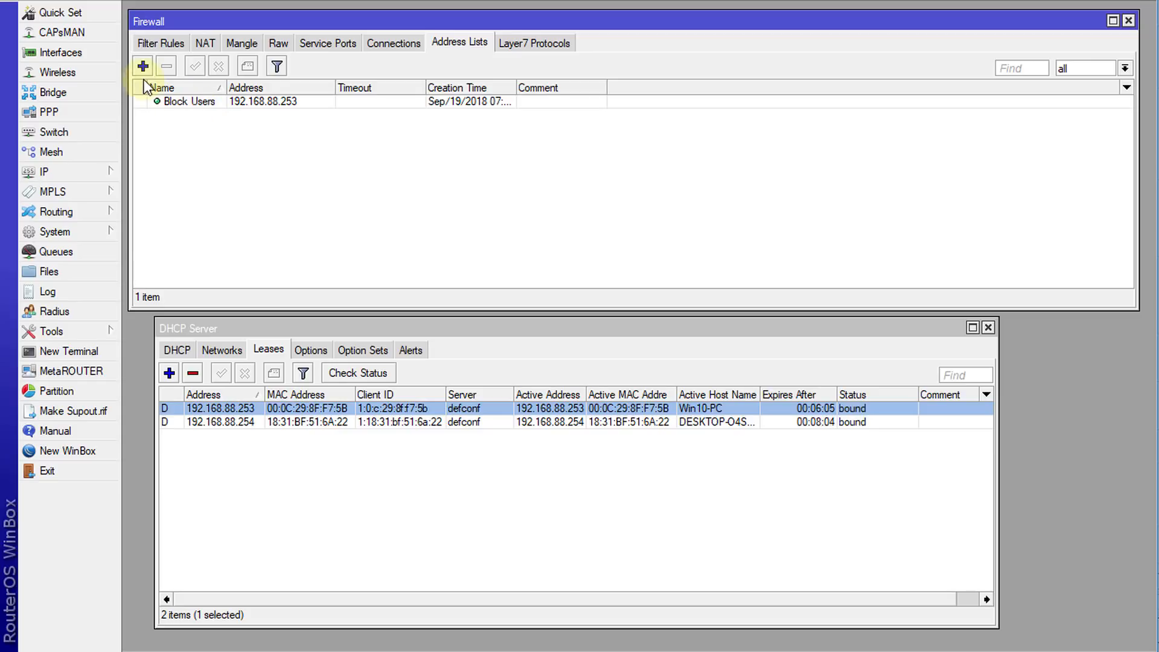
Copy the Block Users entry with the address changed to 192.168.88.254
double_click(188, 101)
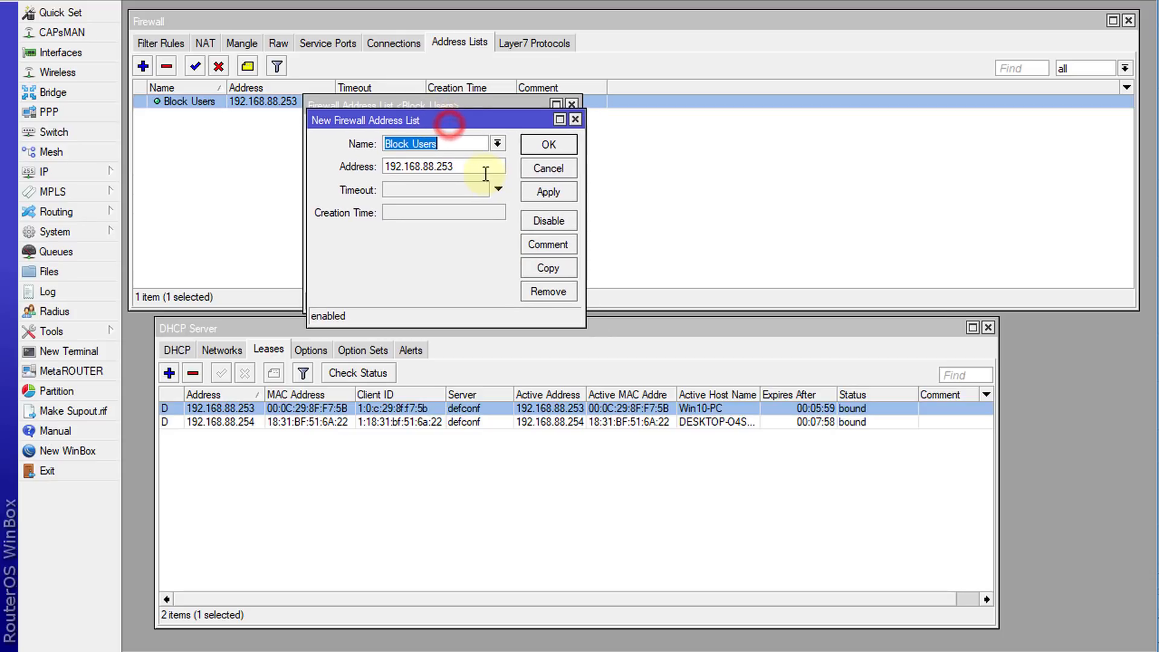
key(BackSpace)
text(4)
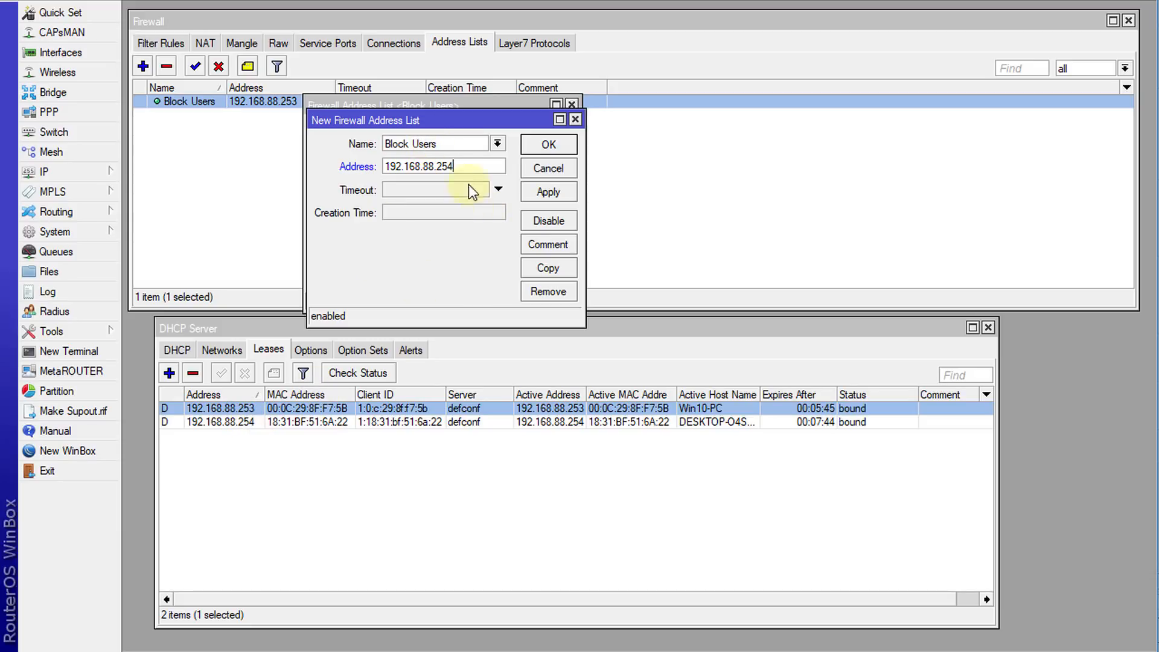
click(548, 144)
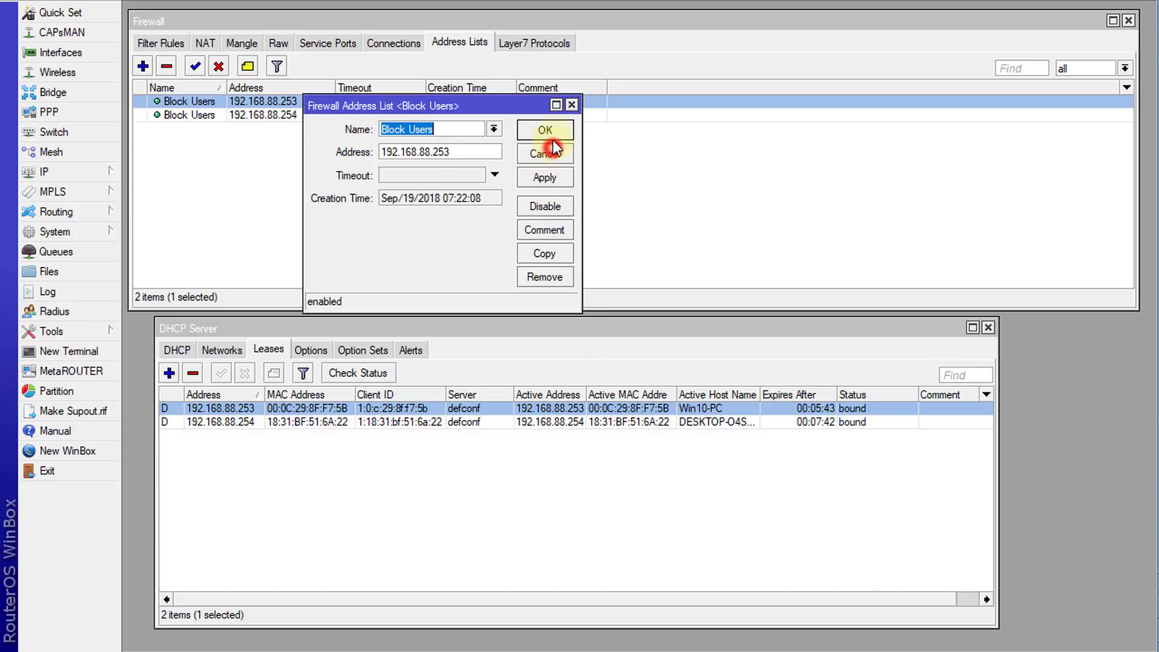
click(544, 131)
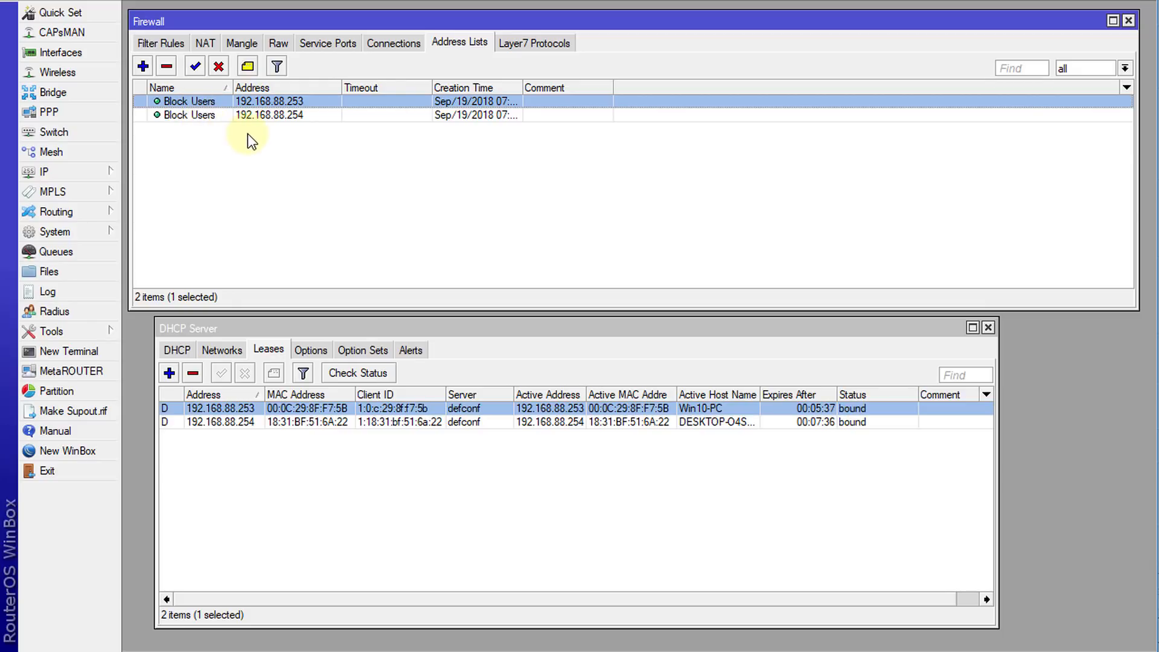
mouse_move(213, 138)
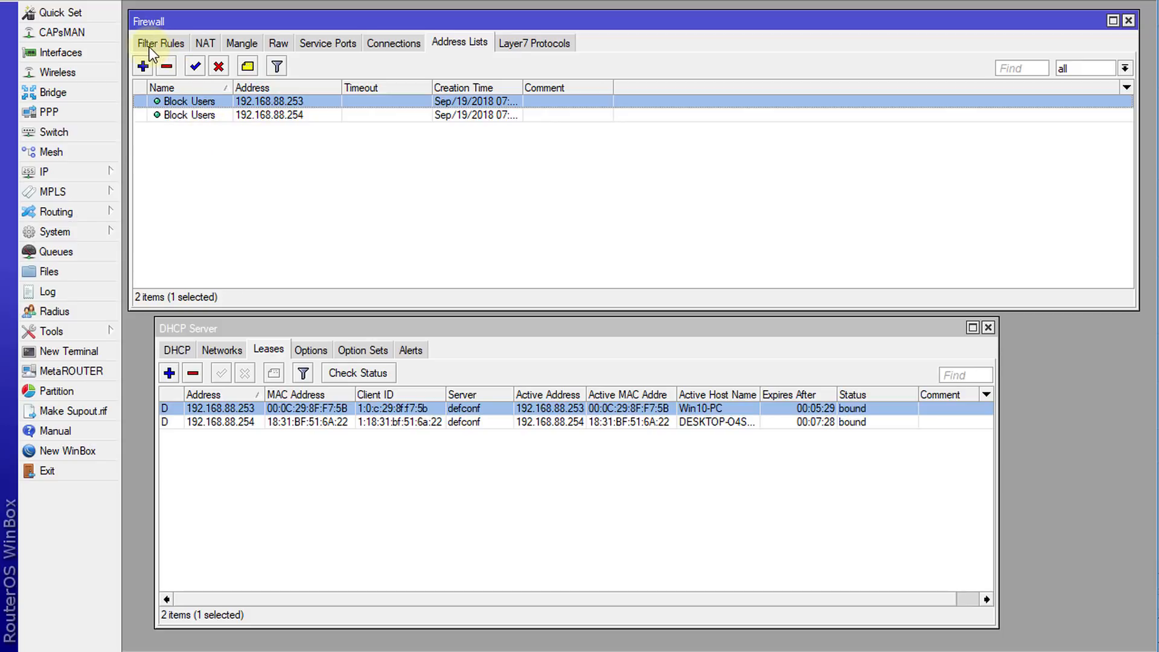
Start a new filter rule whose Advanced source address list is Block Users
click(160, 43)
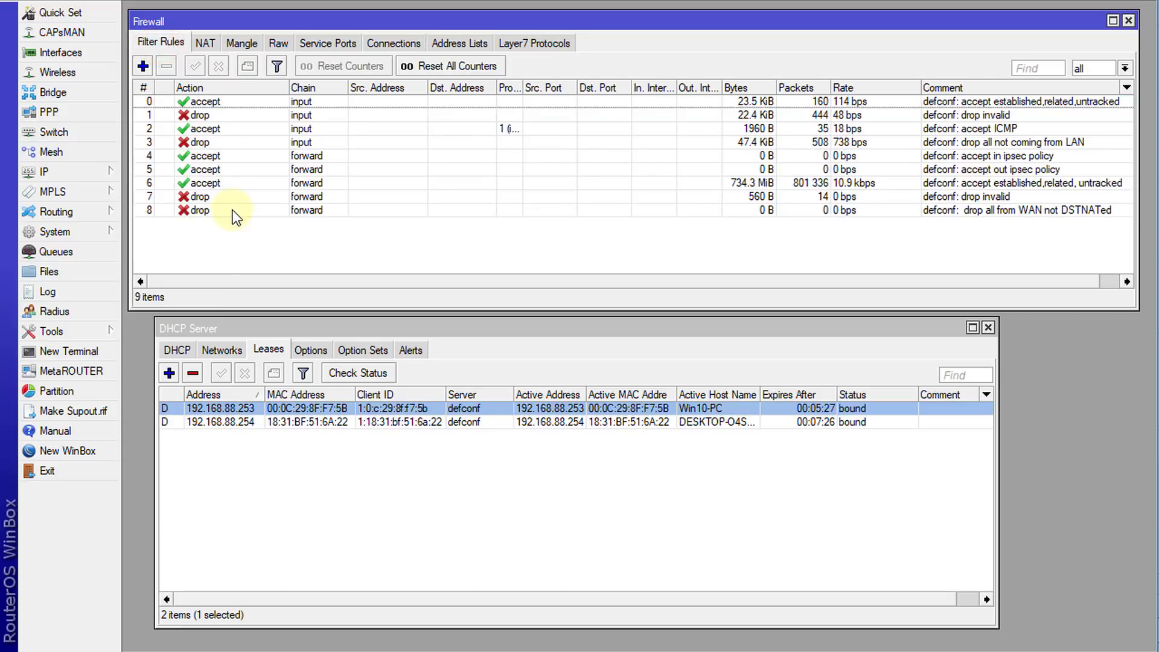
click(142, 66)
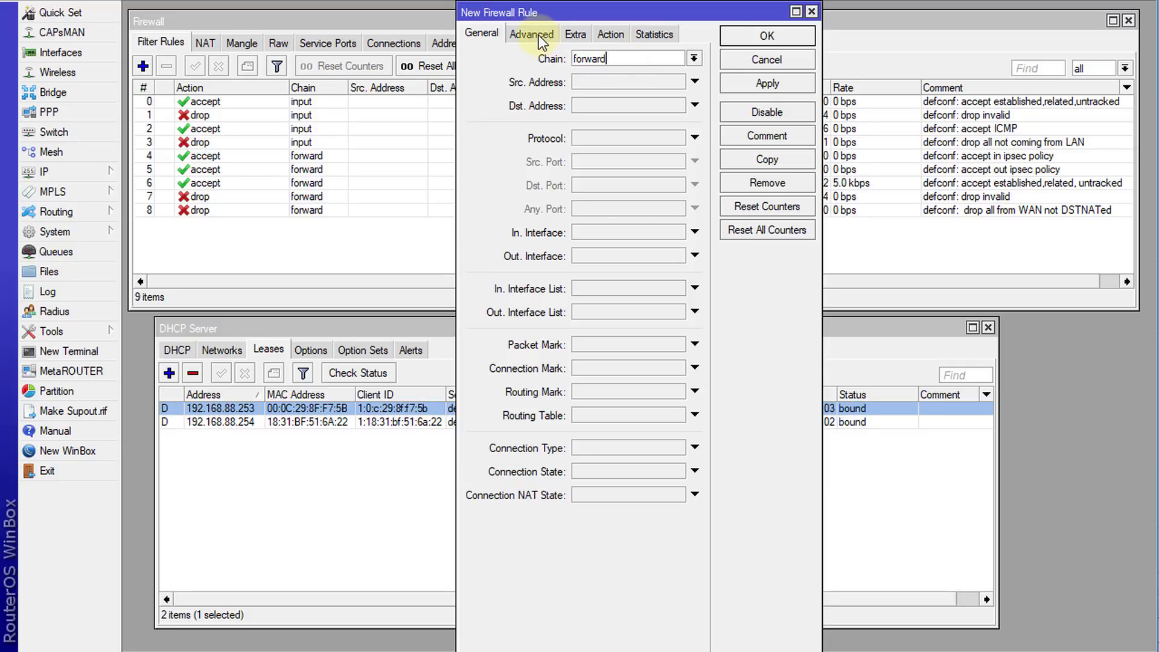
click(532, 34)
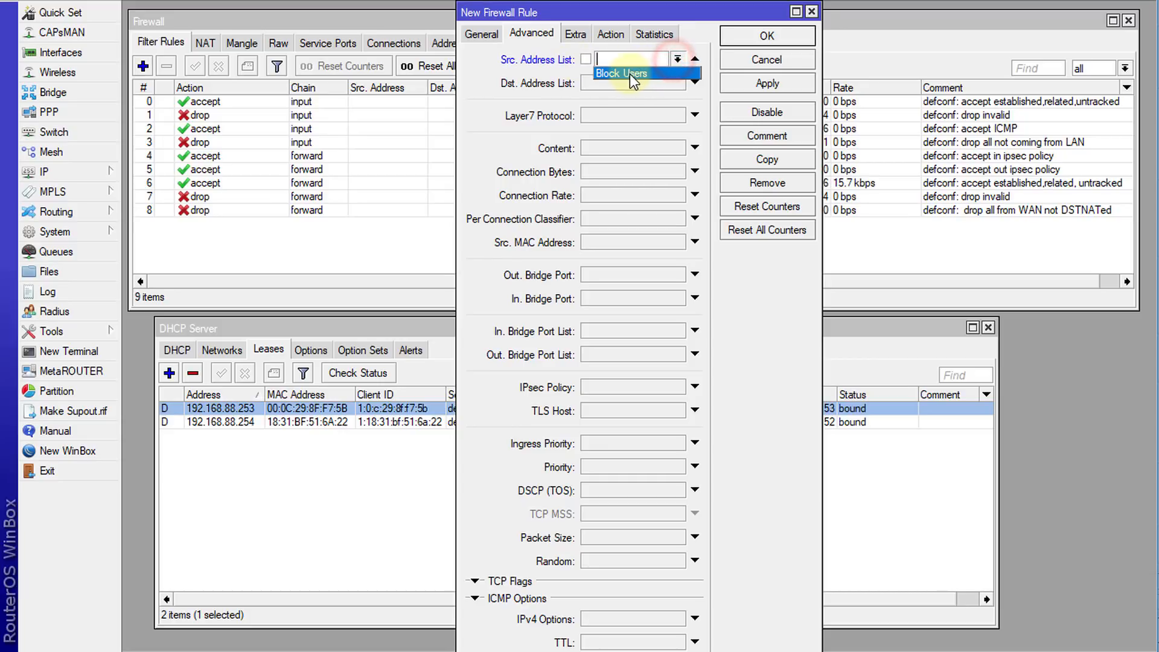
click(621, 73)
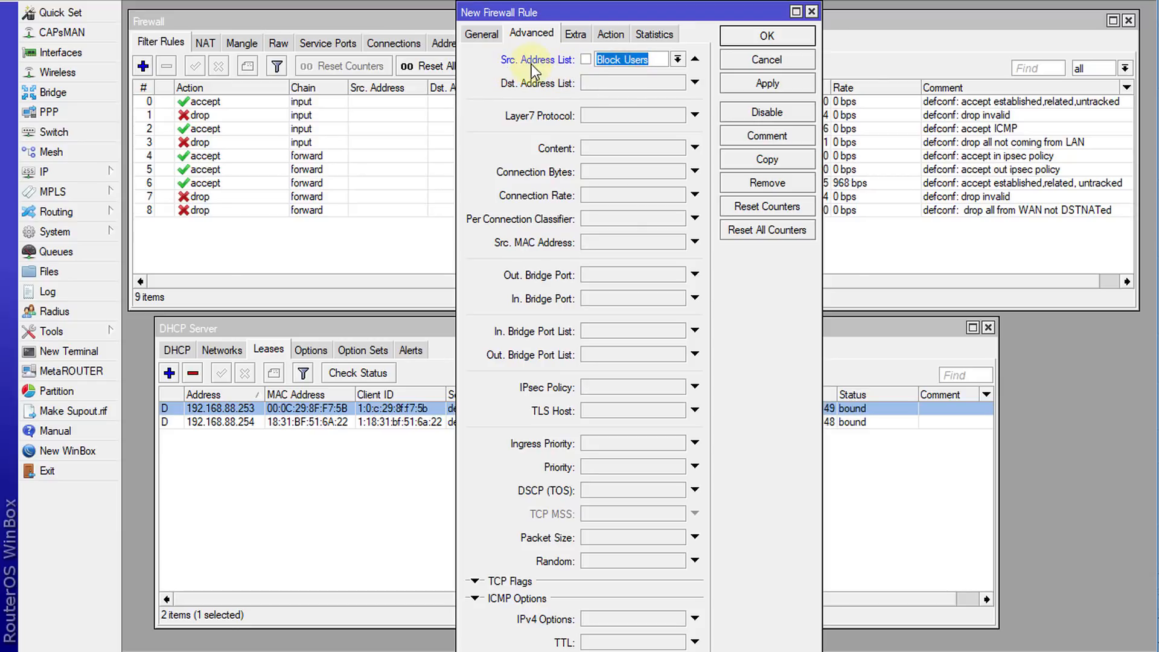
mouse_move(546, 72)
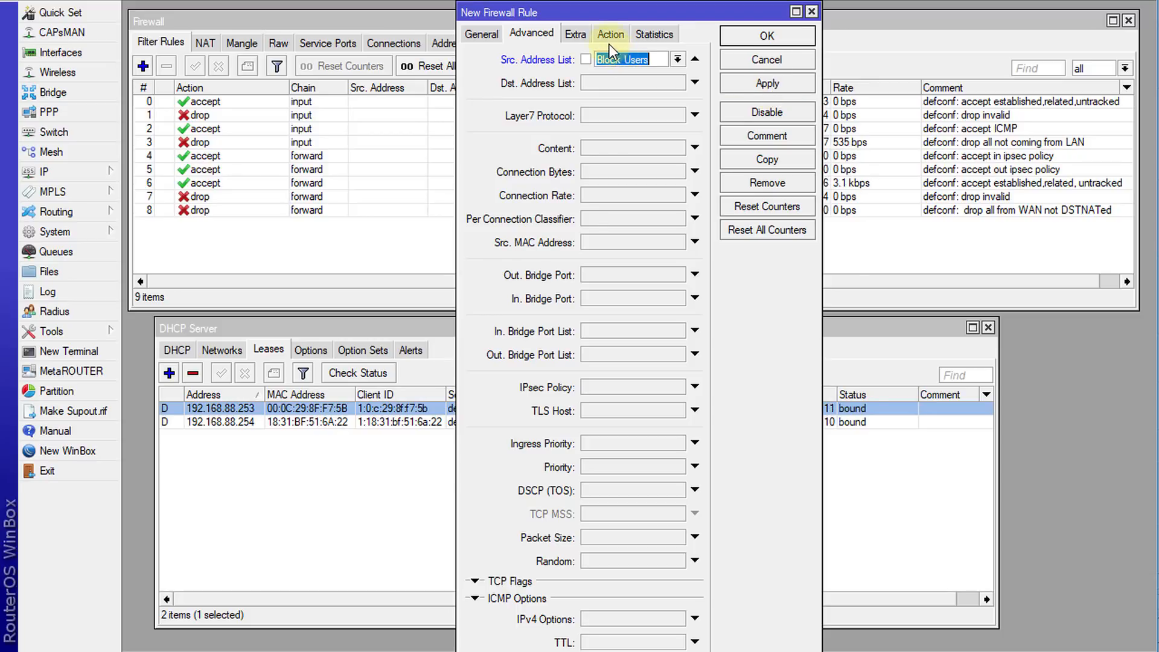
Set the rule's action to drop, comment it 'Block Users', and save it
click(609, 33)
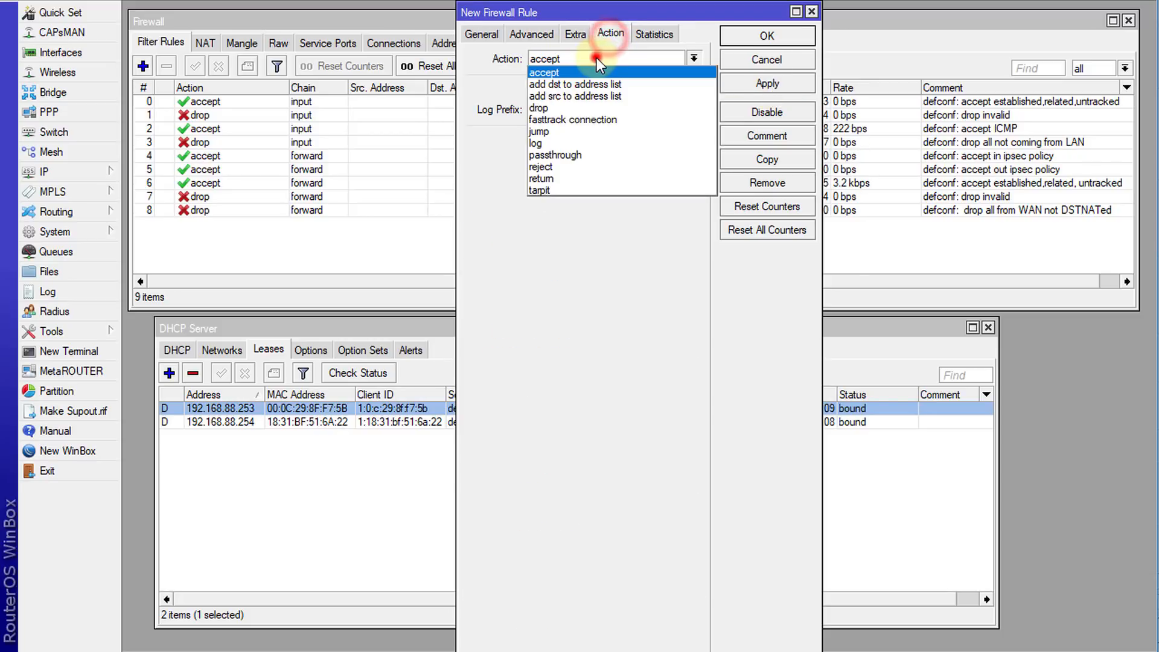
mouse_move(580, 143)
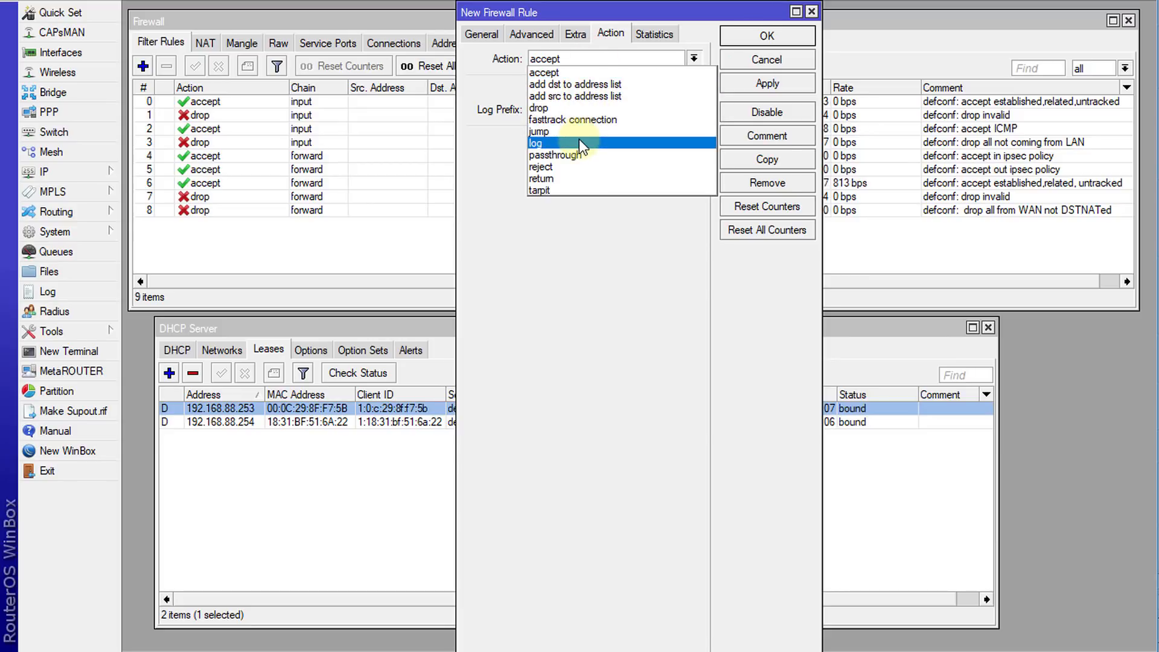
click(538, 108)
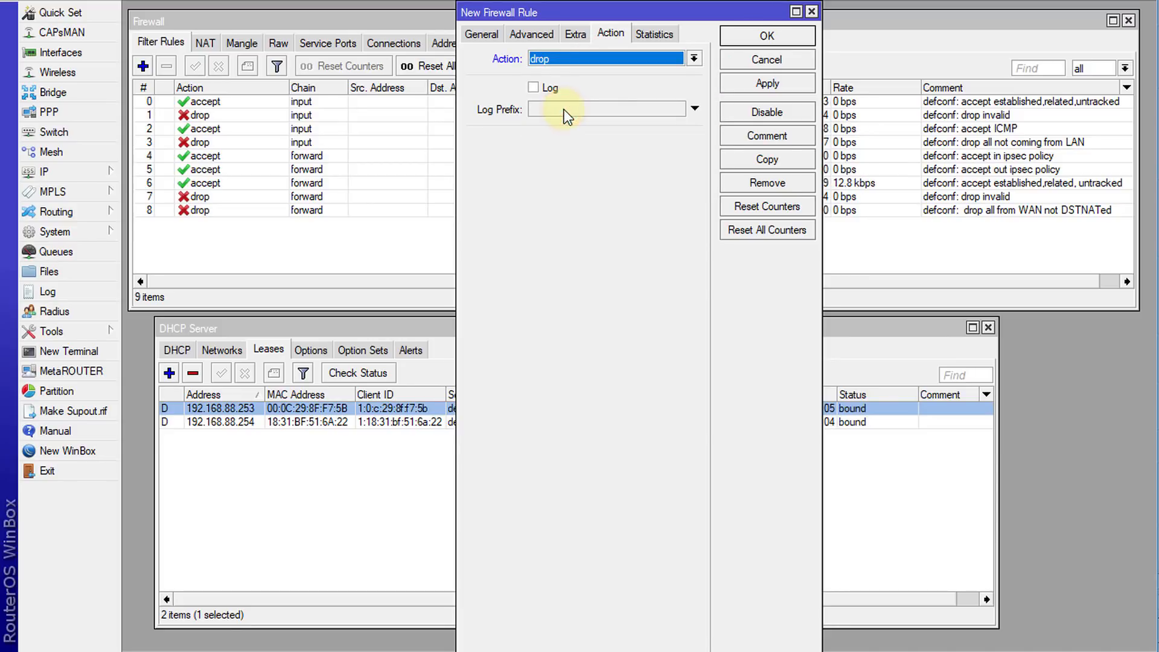
click(766, 135)
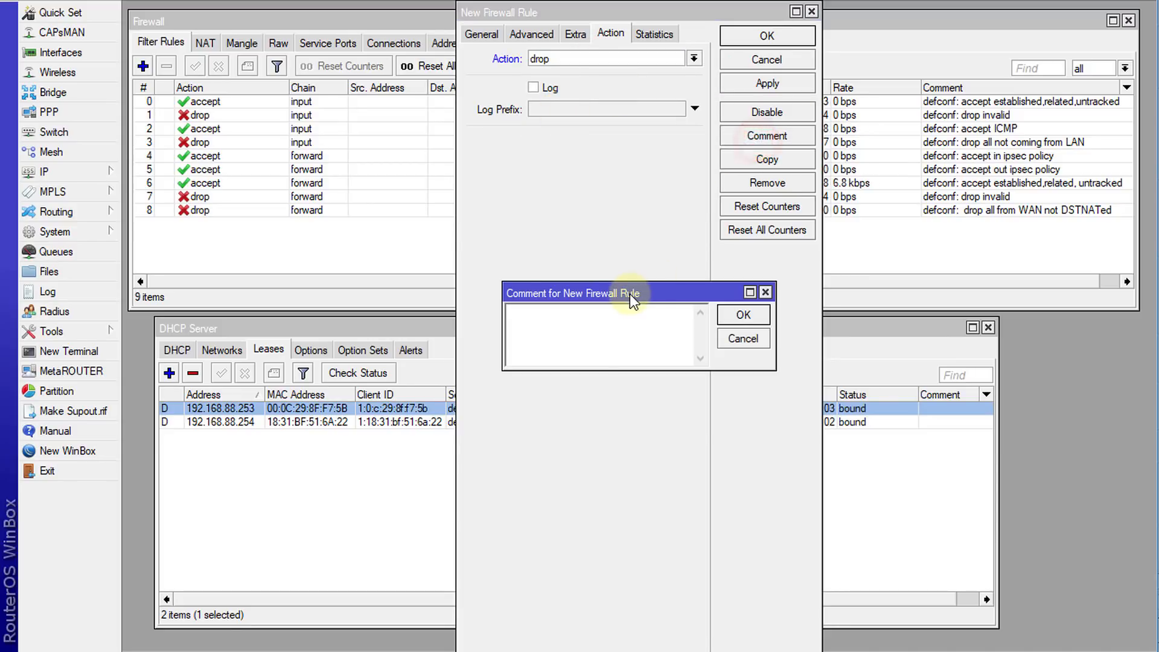
text(Block User)
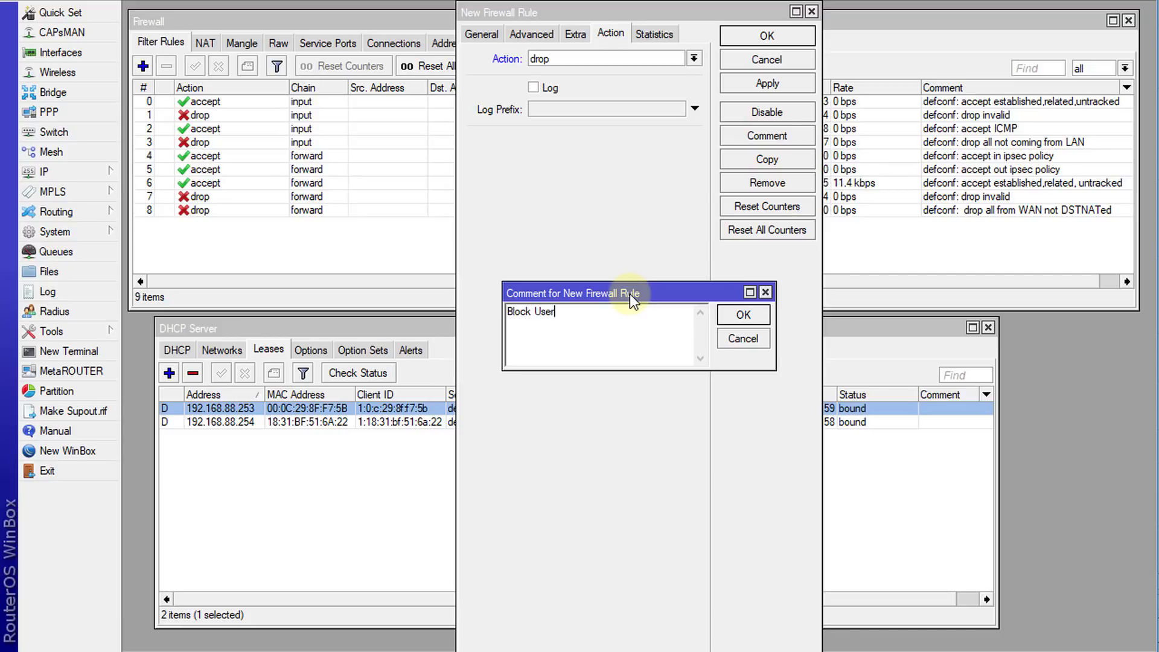
click(743, 314)
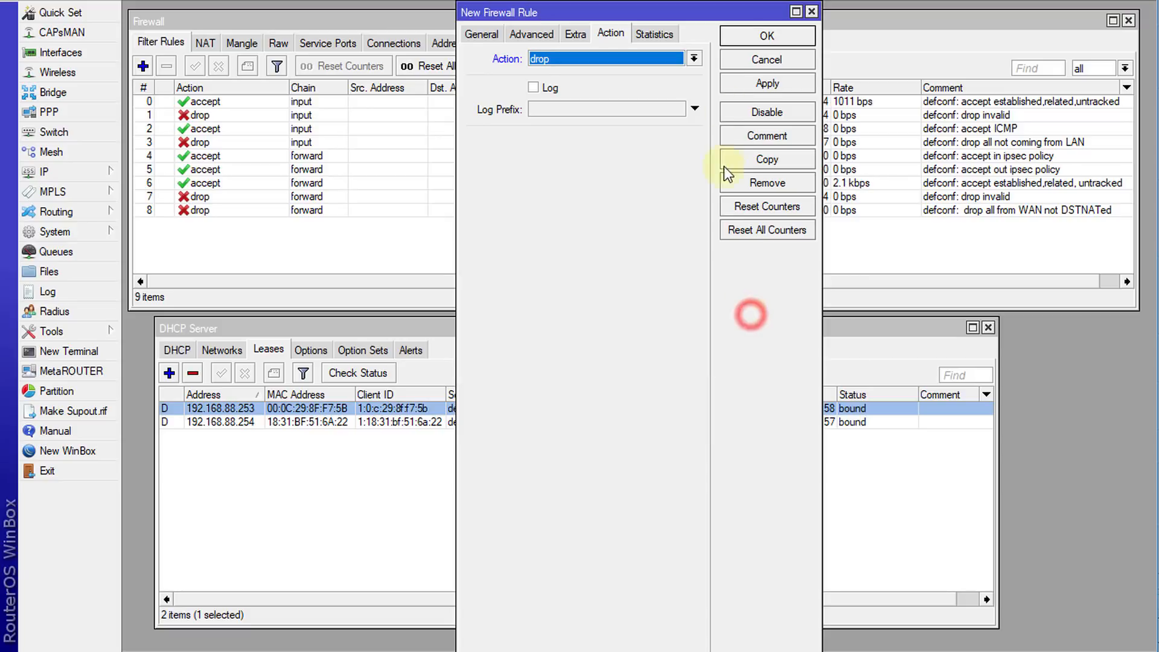
click(767, 36)
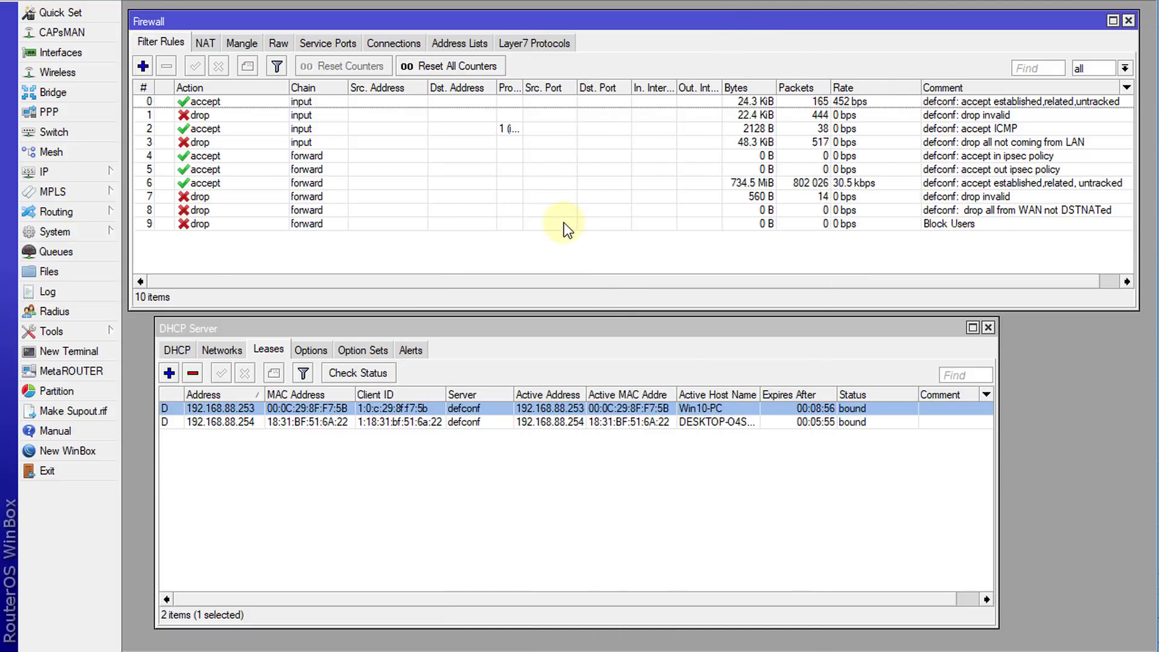
Drag the Block Users drop rule up to position 4, above the forward accept rules
click(296, 223)
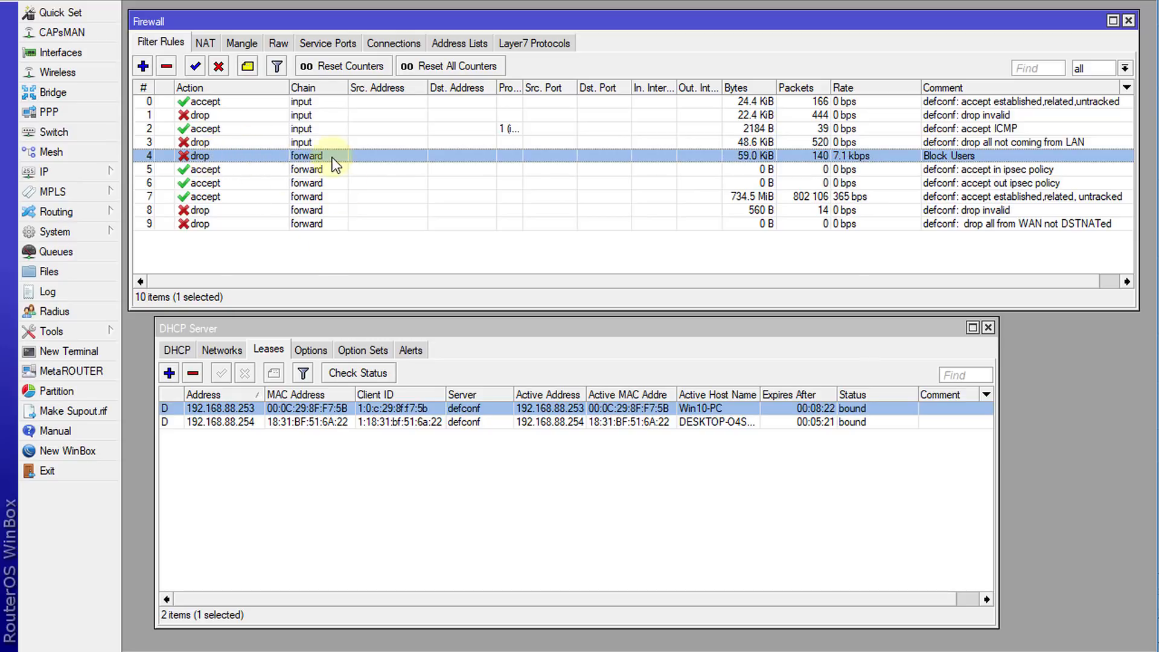
mouse_move(369, 169)
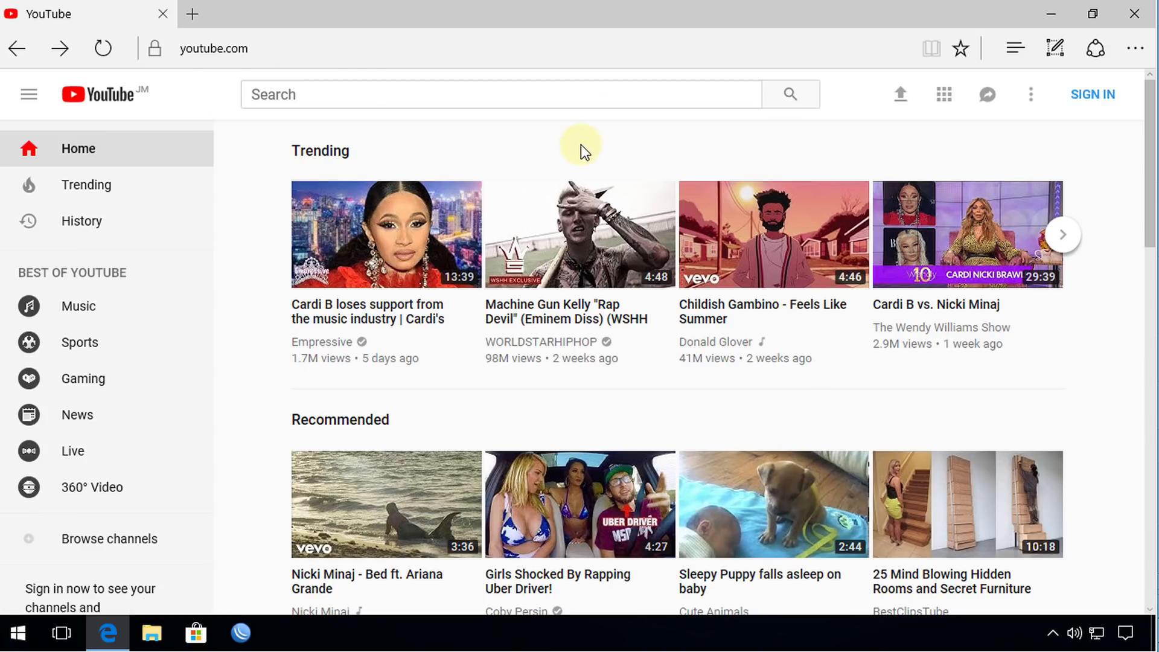
mouse_move(238, 164)
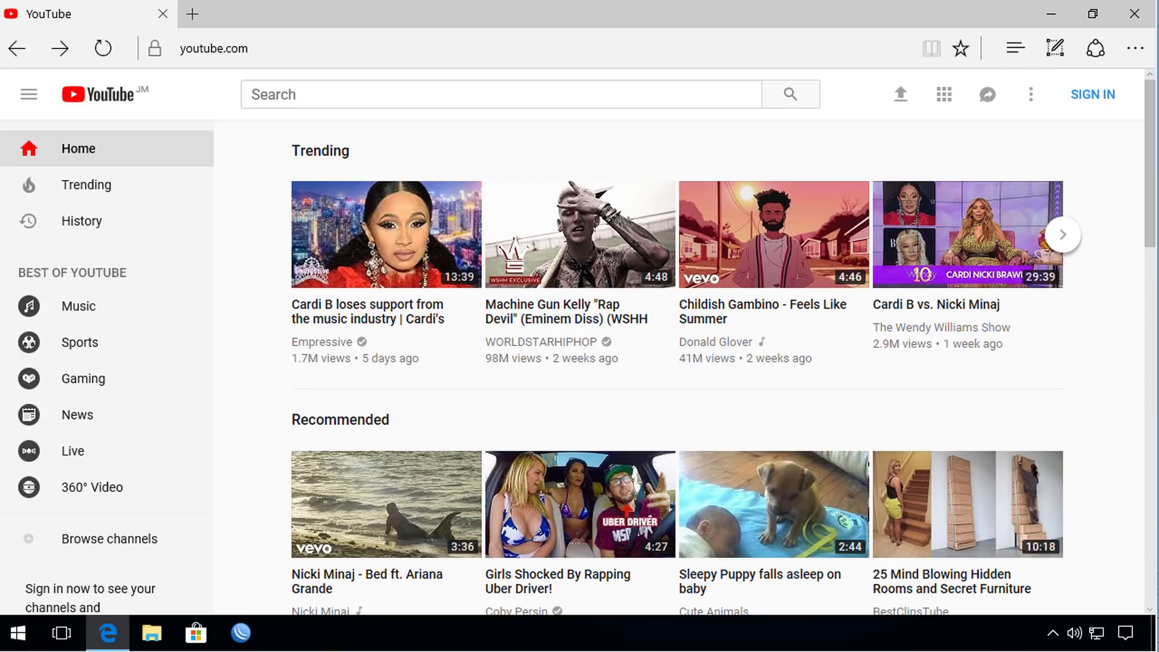
mouse_move(773, 266)
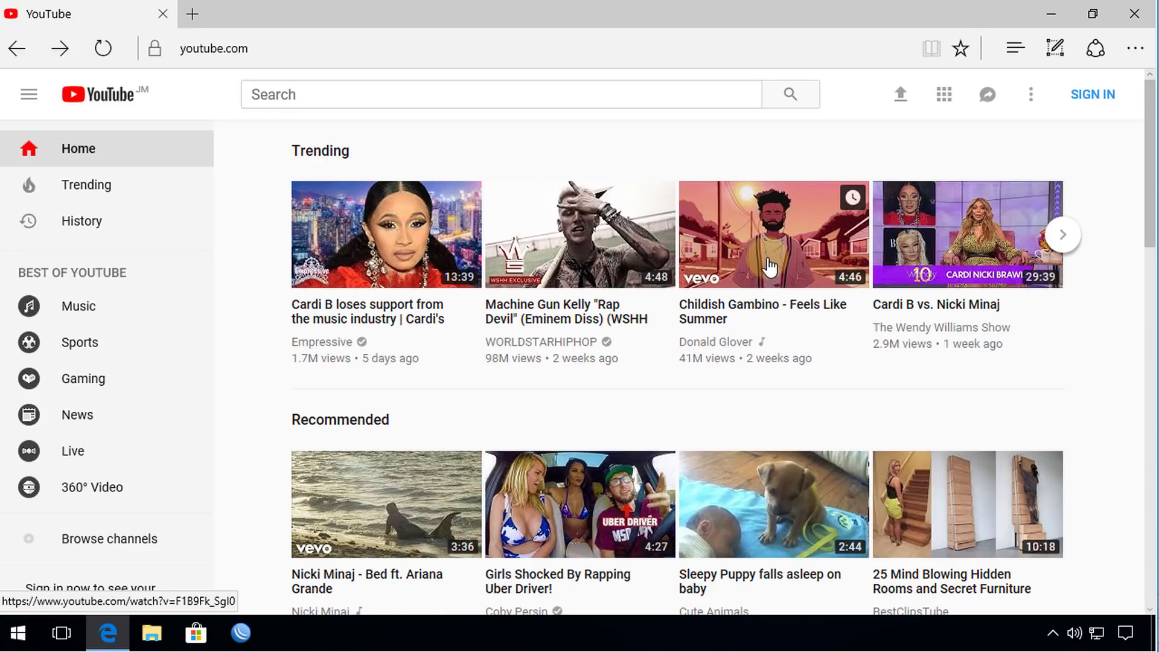
Play the Childish Gambino 'Feels Like Summer' video from YouTube Trending
click(774, 234)
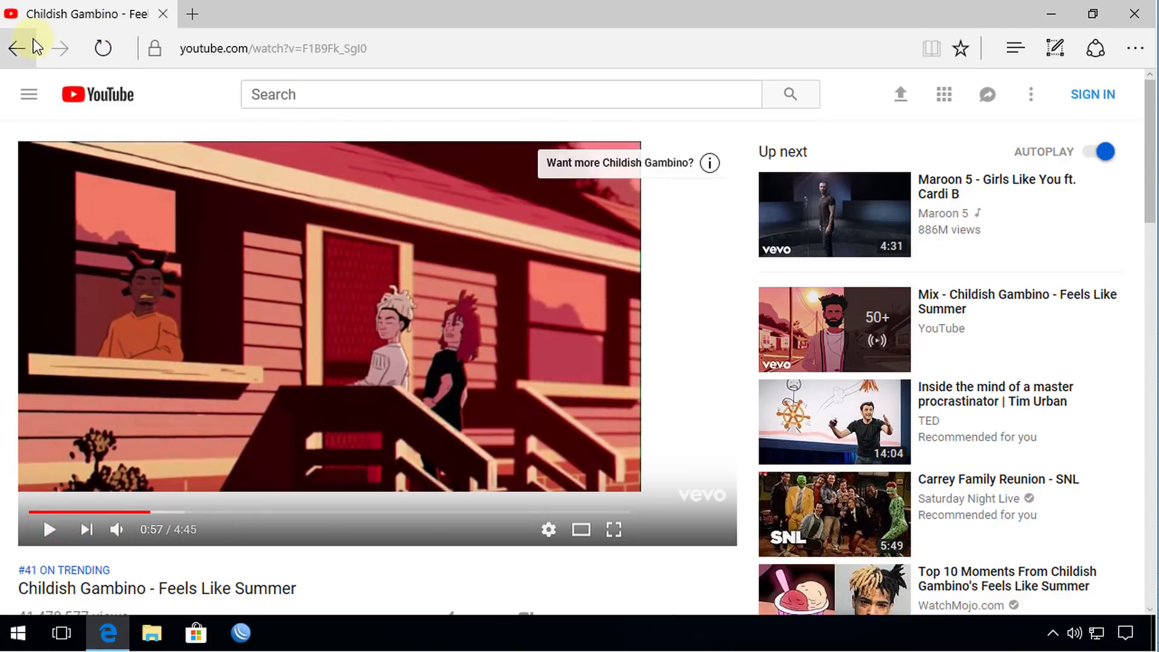
Reload the video via Back and Forward, then try the Maroon 5 suggestion, which stalls
click(15, 48)
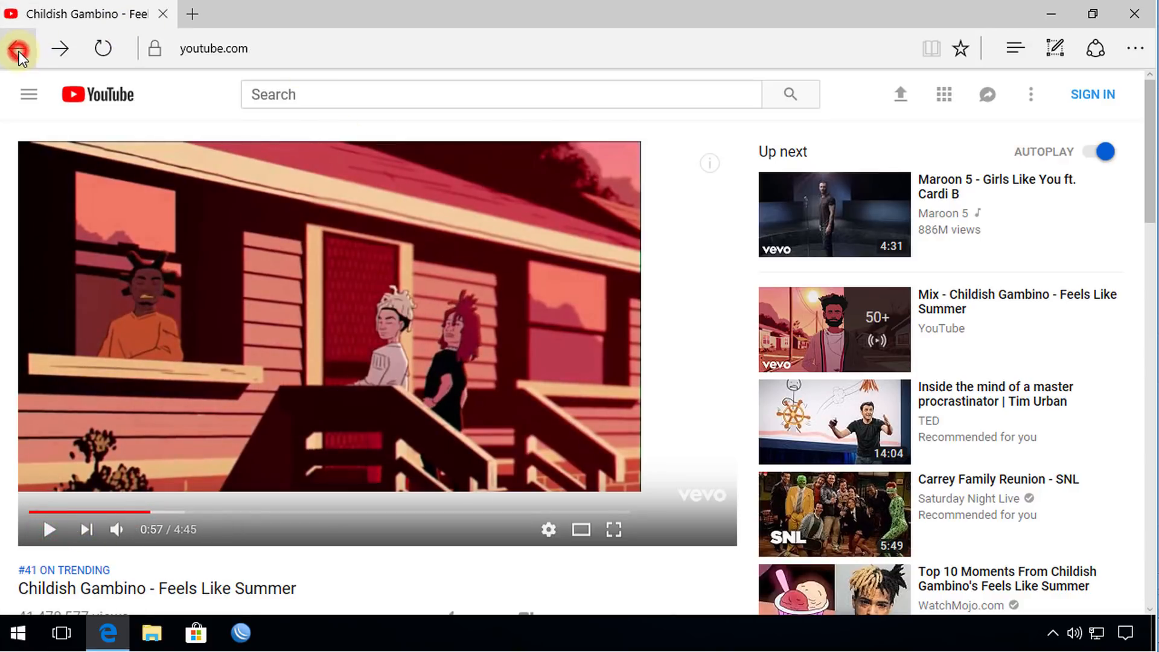
click(17, 48)
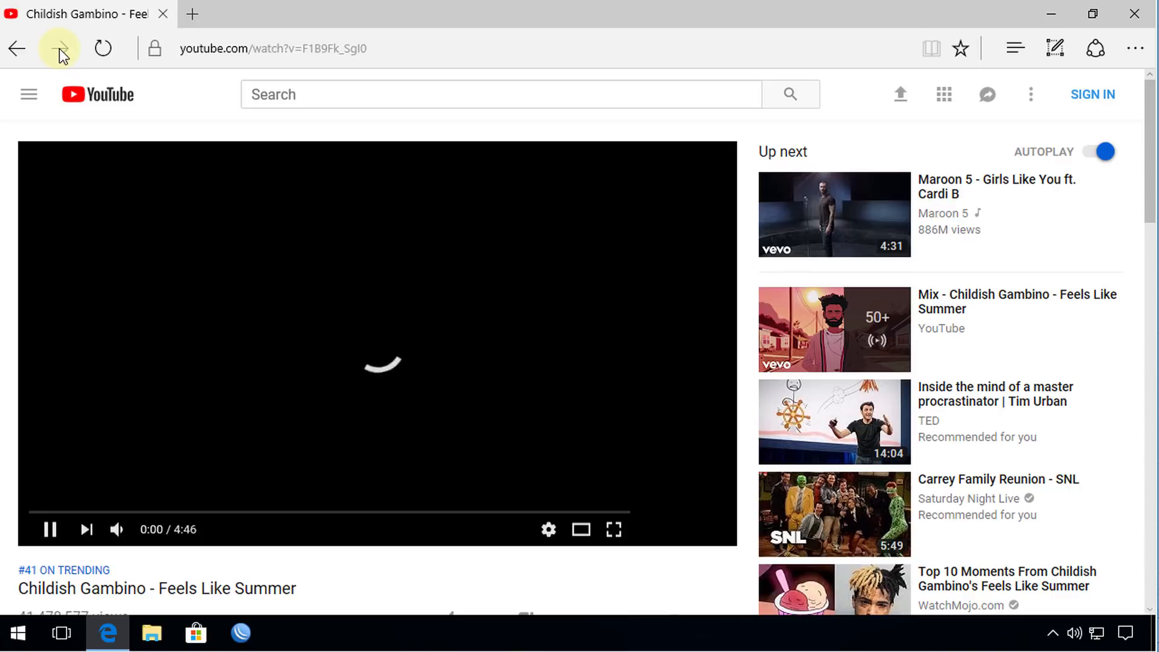
mouse_move(771, 279)
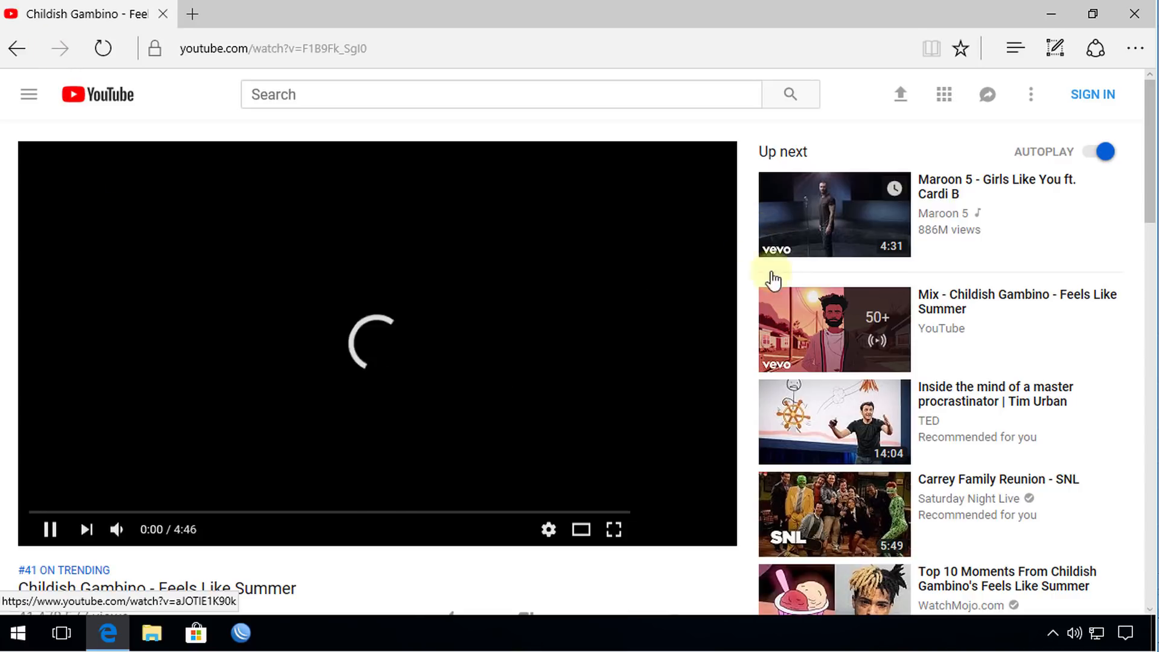
mouse_move(878, 250)
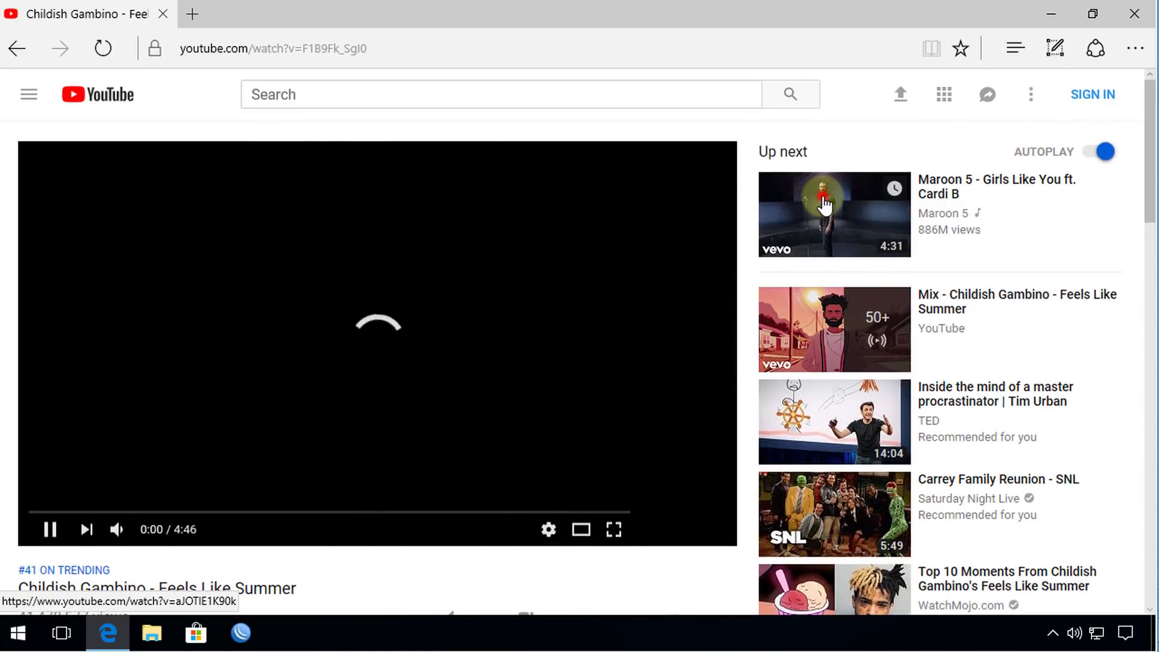
click(833, 213)
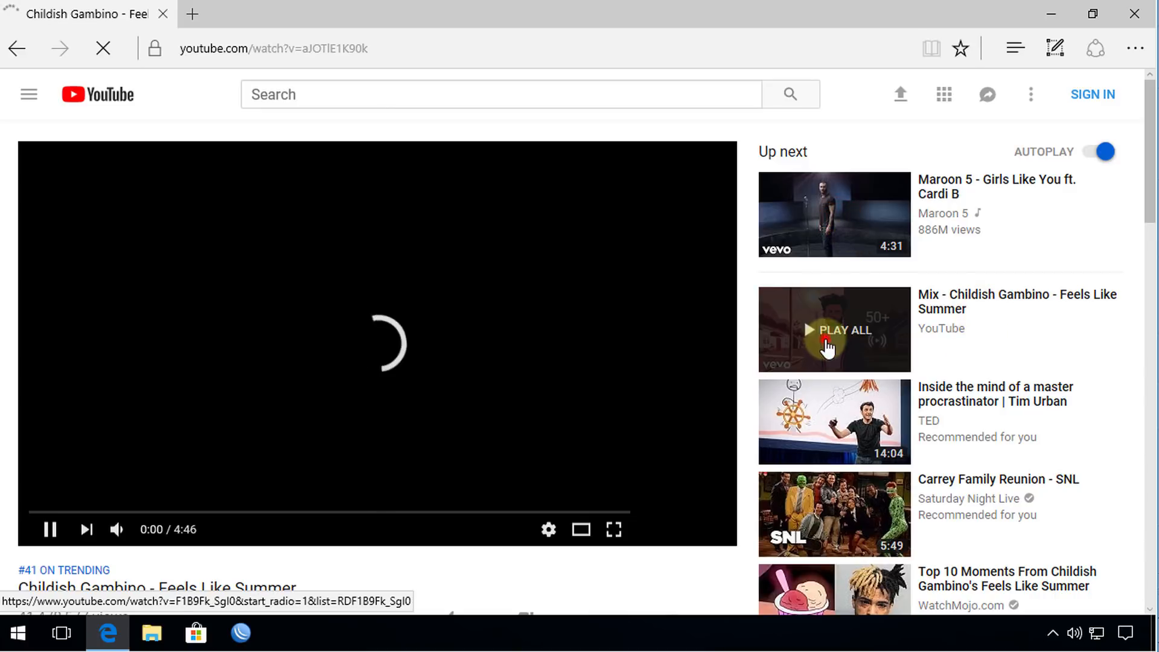
click(295, 47)
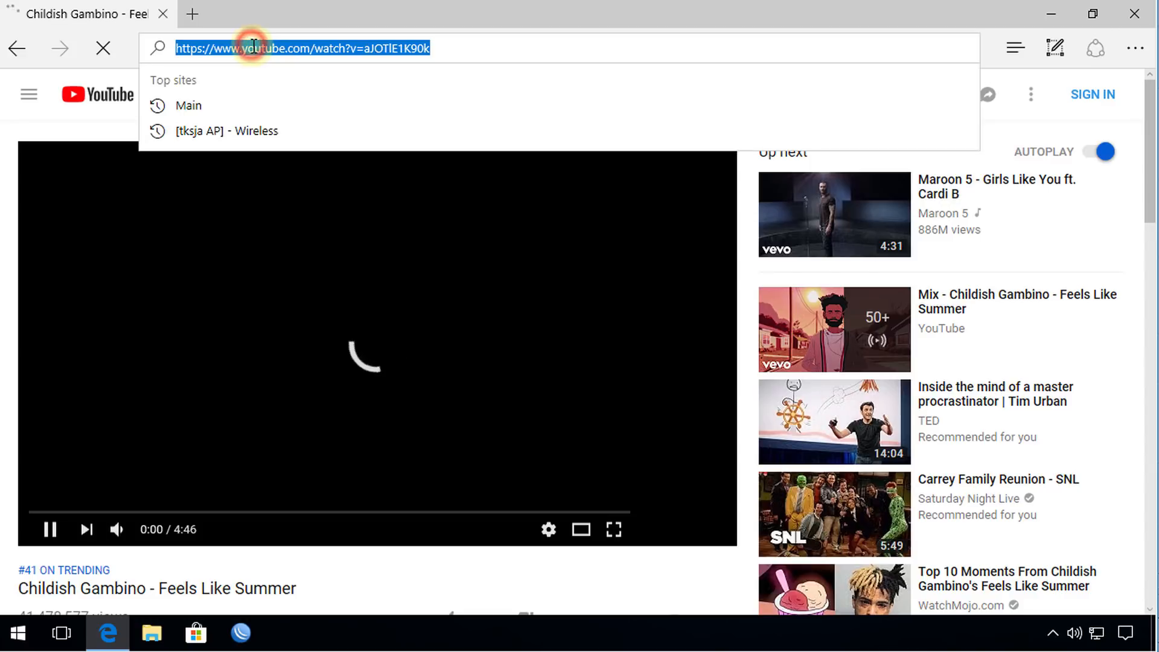
text(www.msn.com/)
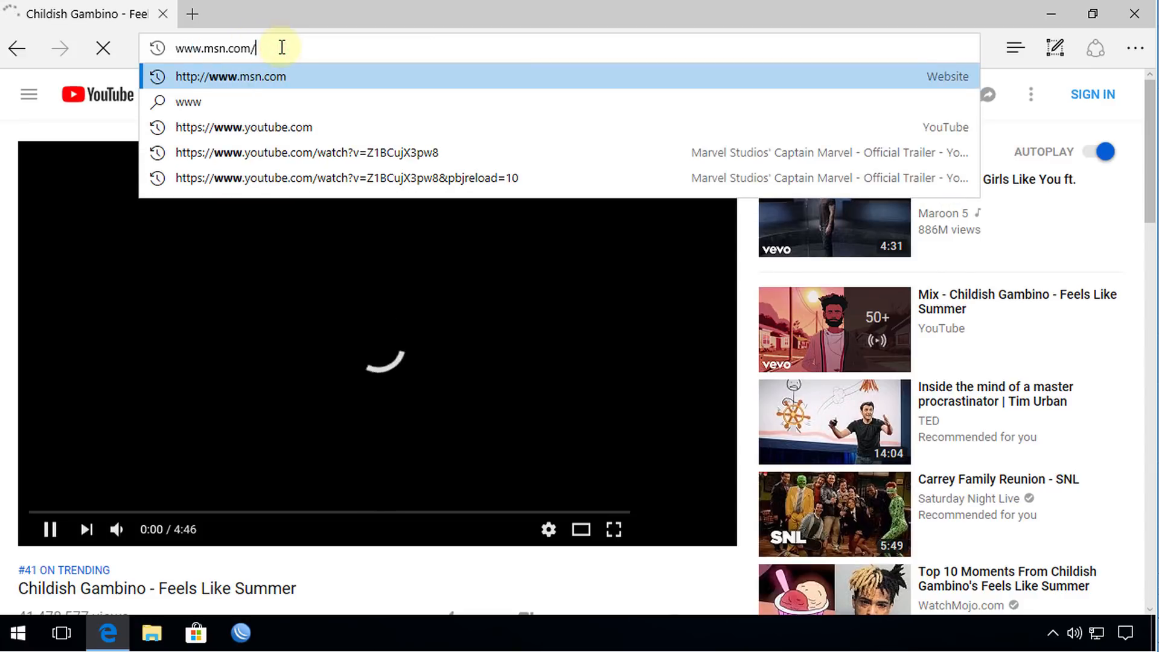
key(backspace)
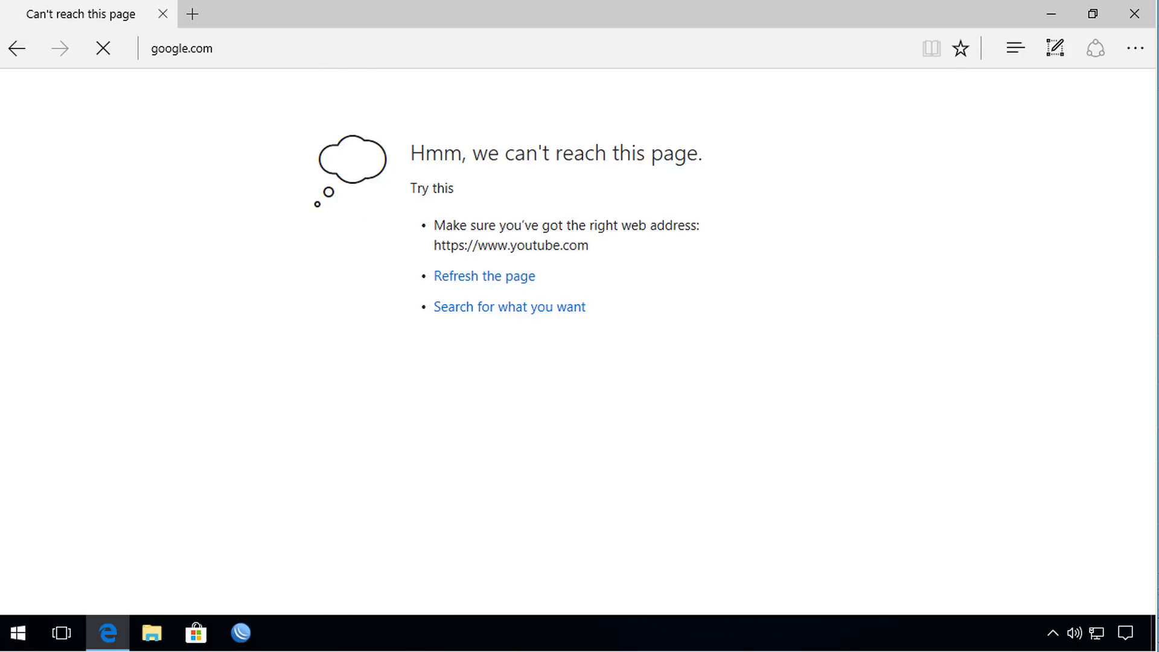
click(285, 48)
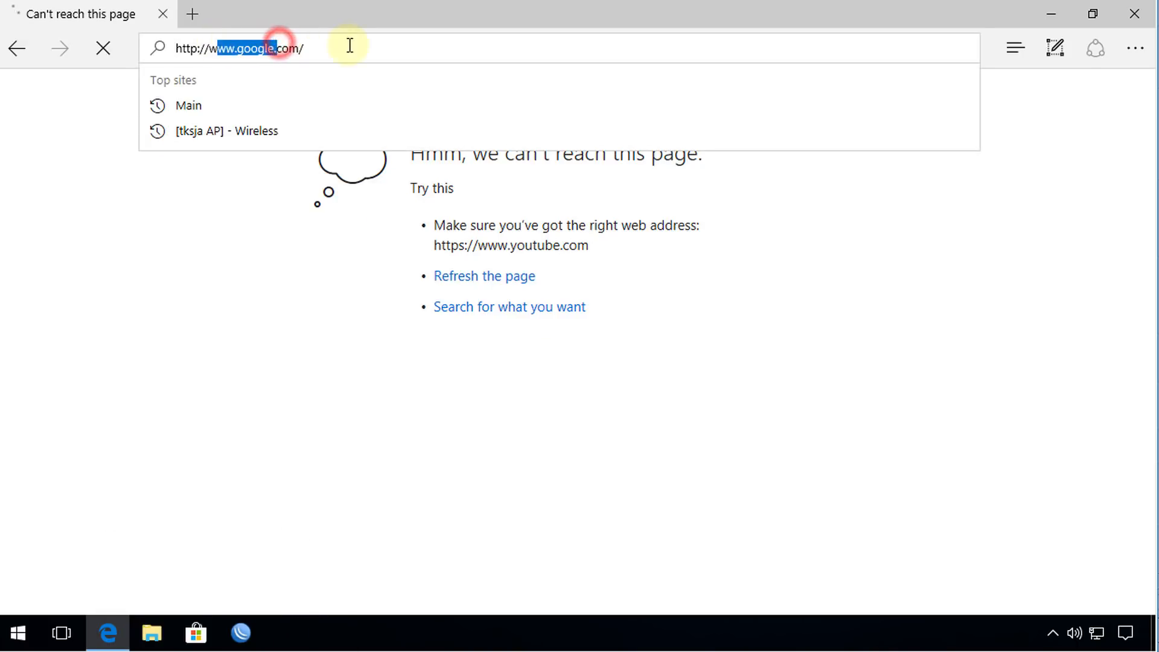
text(192.168.88.2)
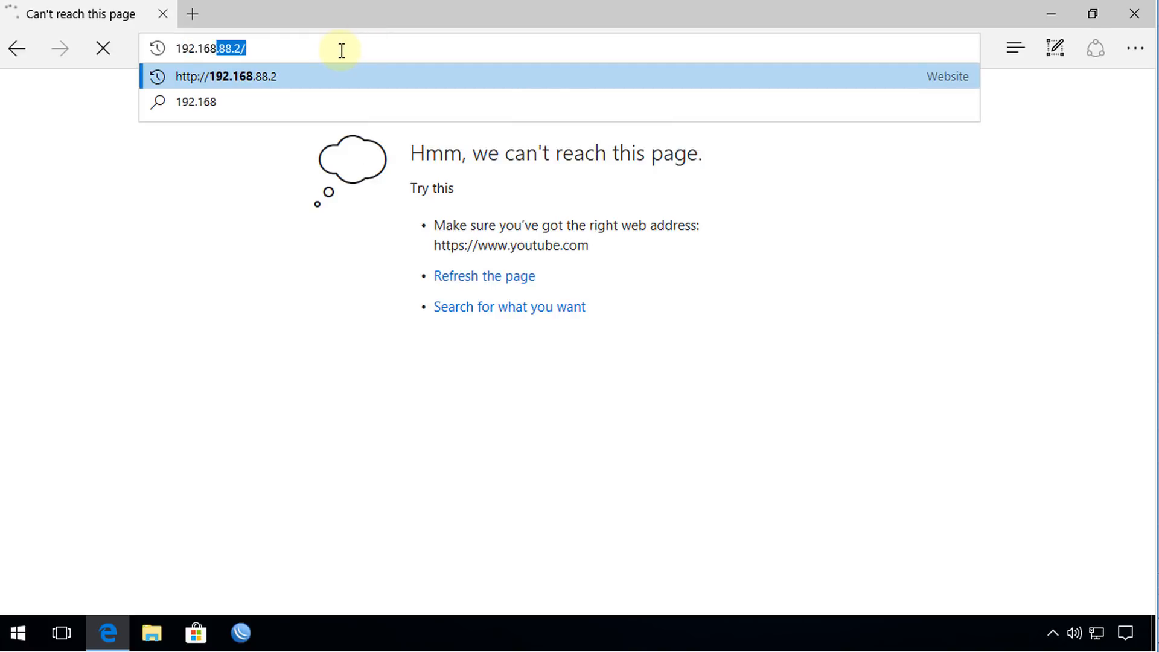
text(192.168.88.1/webfig)
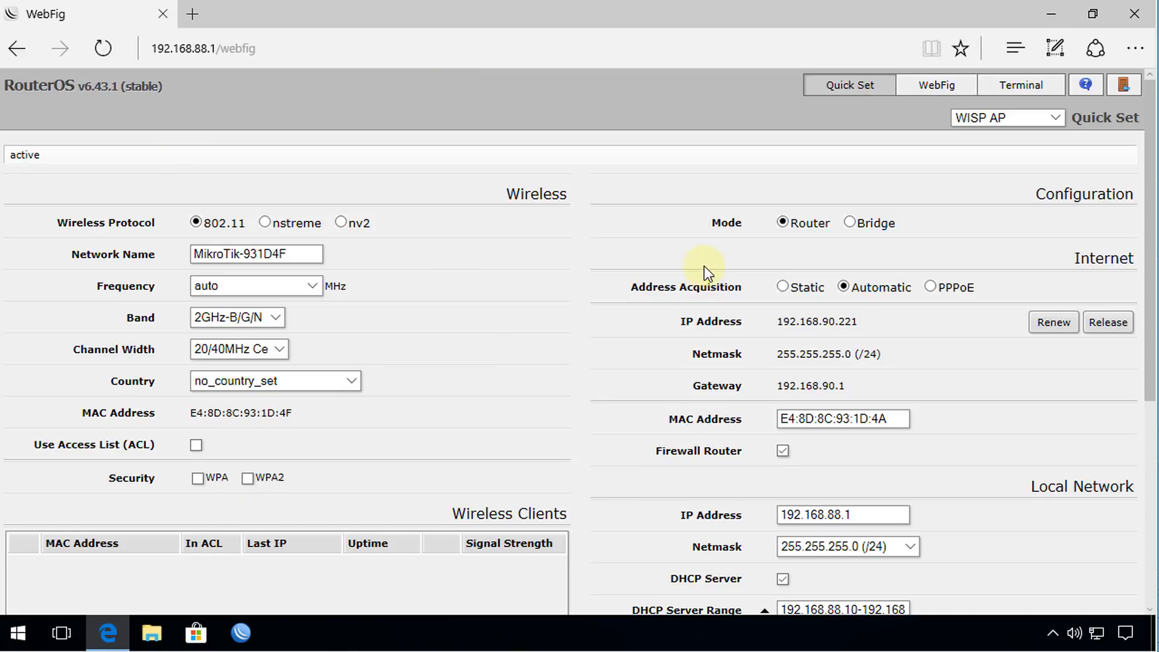
mouse_move(651, 451)
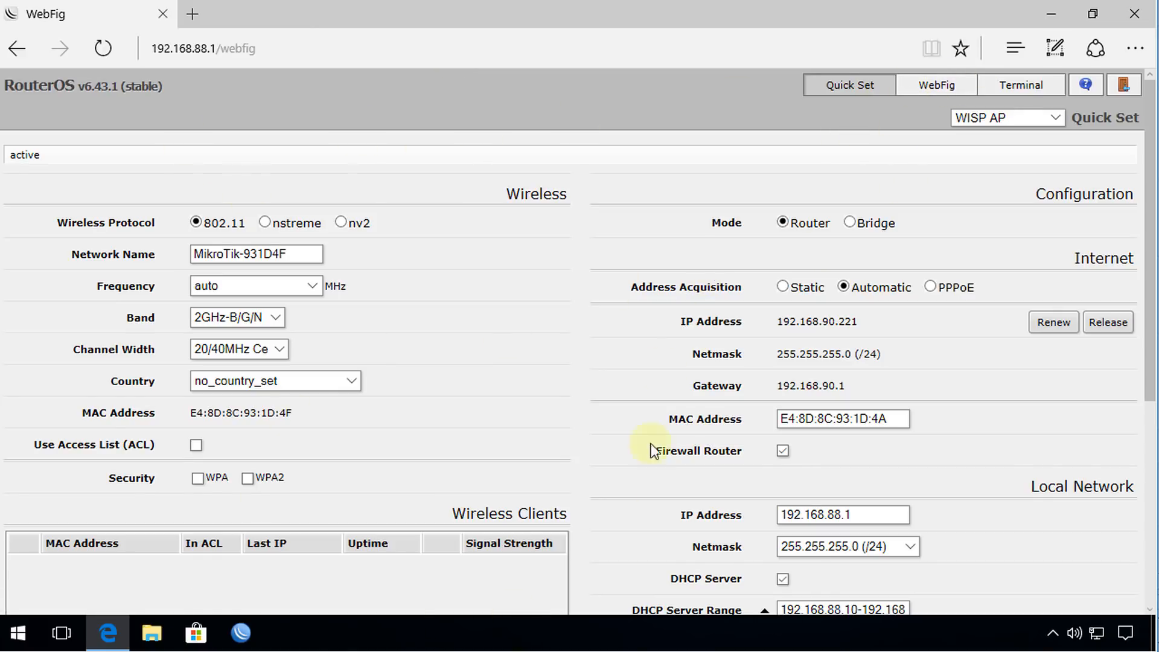
mouse_move(839, 139)
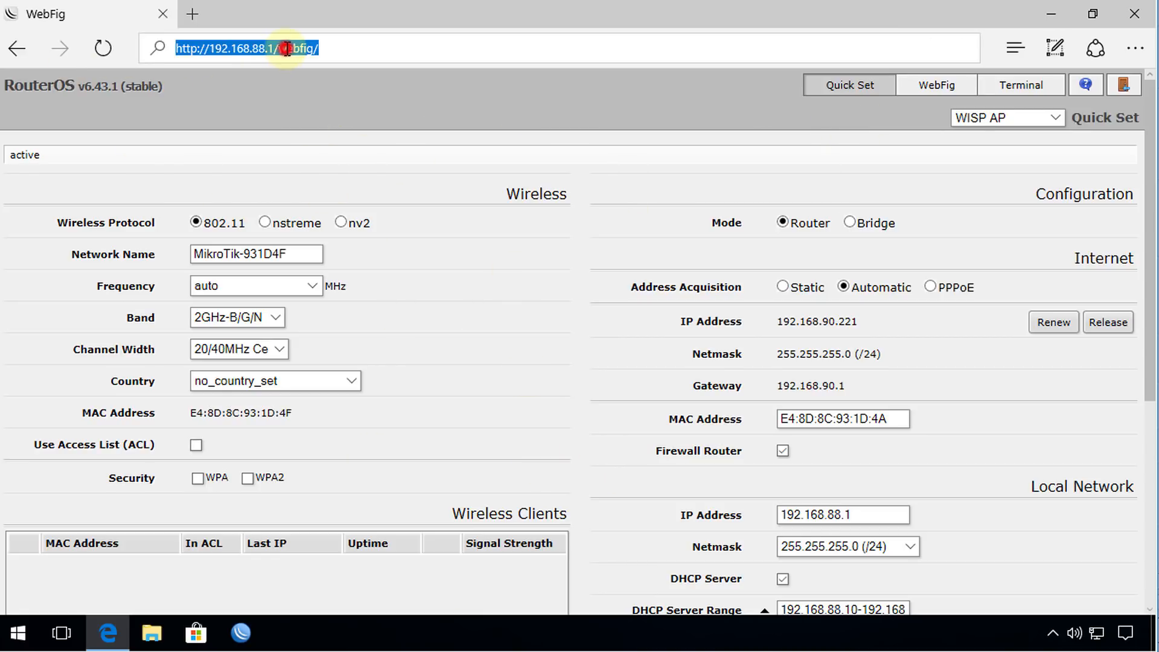
text(www.youtube.com/)
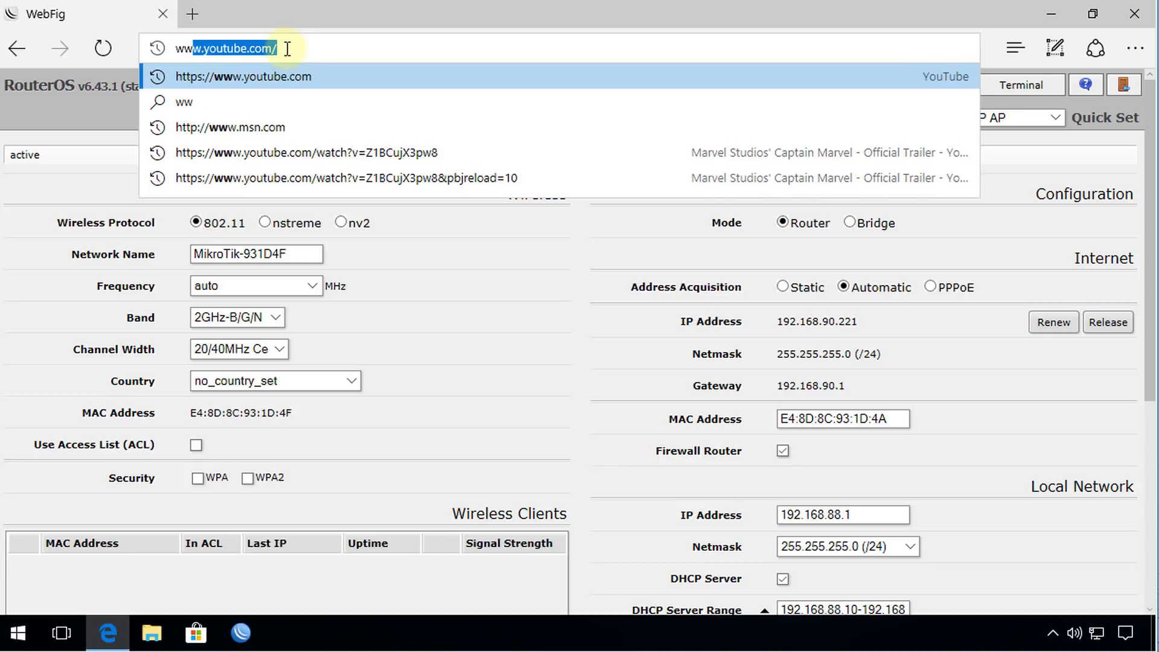